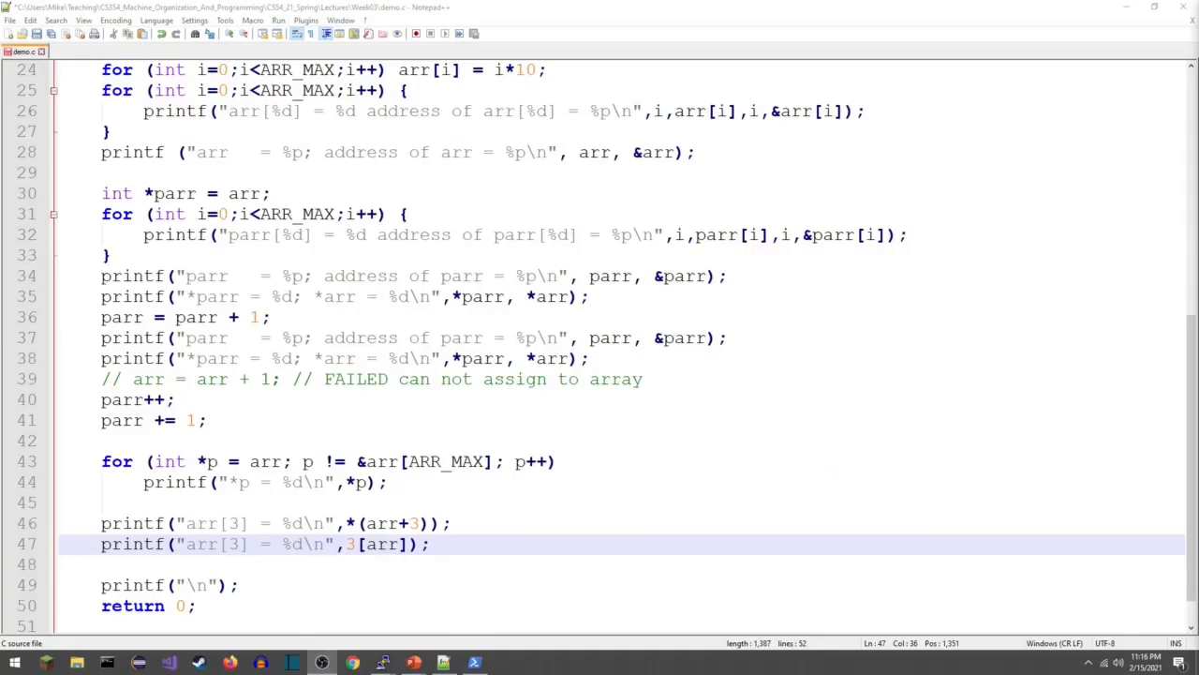
pyautogui.moveTo(531, 548)
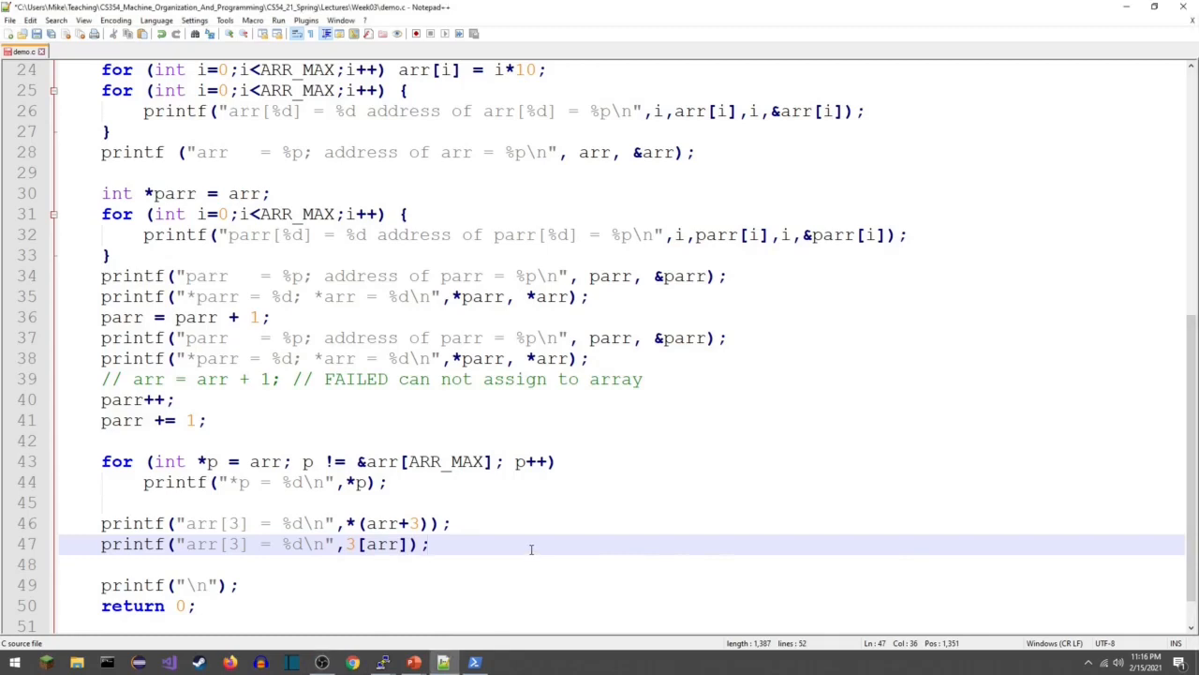
# Add a '// passing arrays to functions' comment and paste a copy of the arr printing loop below it.
pyautogui.write('// passing arrays to functions')
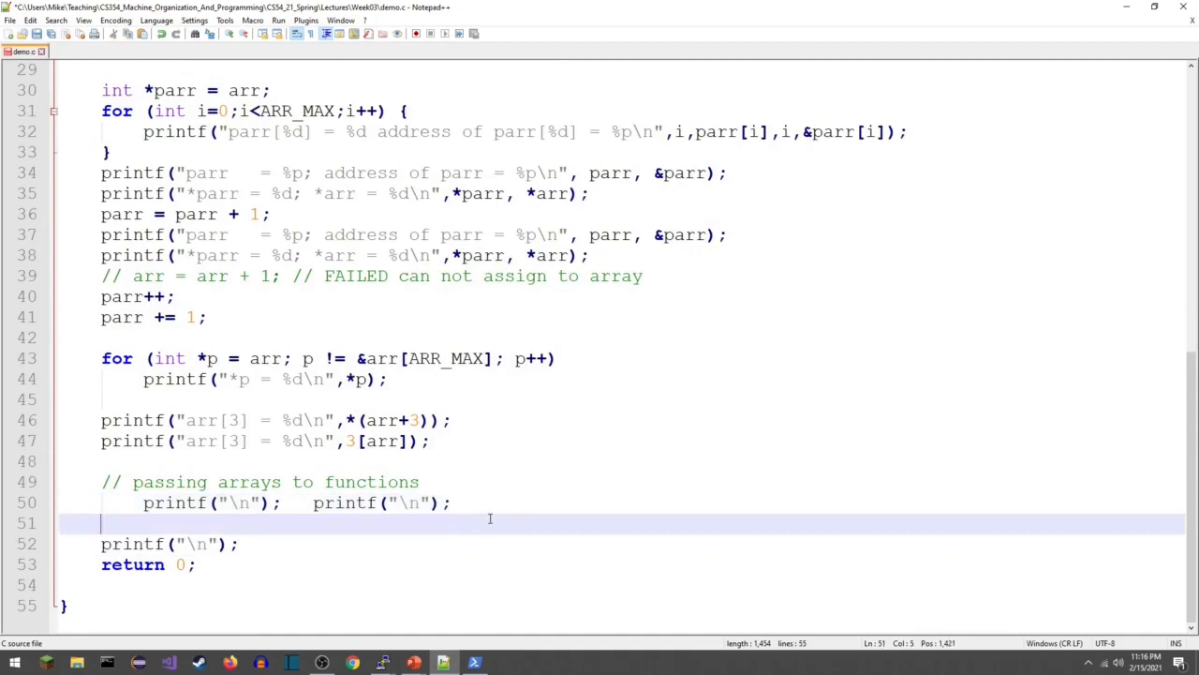
pyautogui.scroll(3)
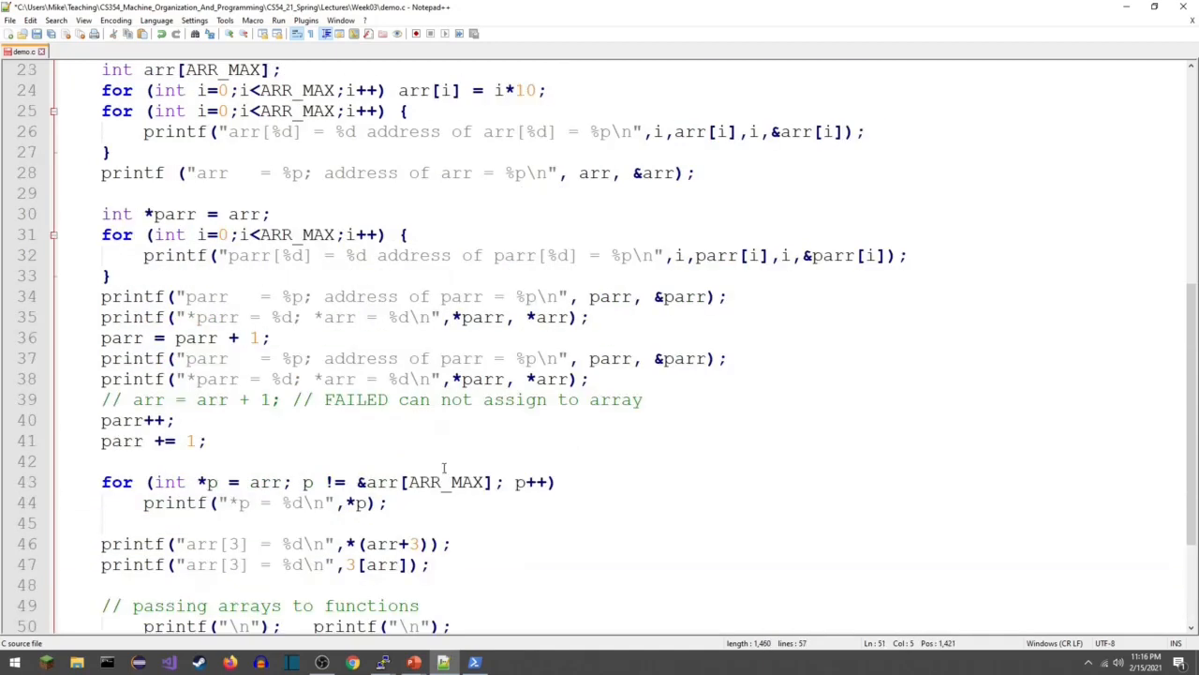
pyautogui.scroll(3)
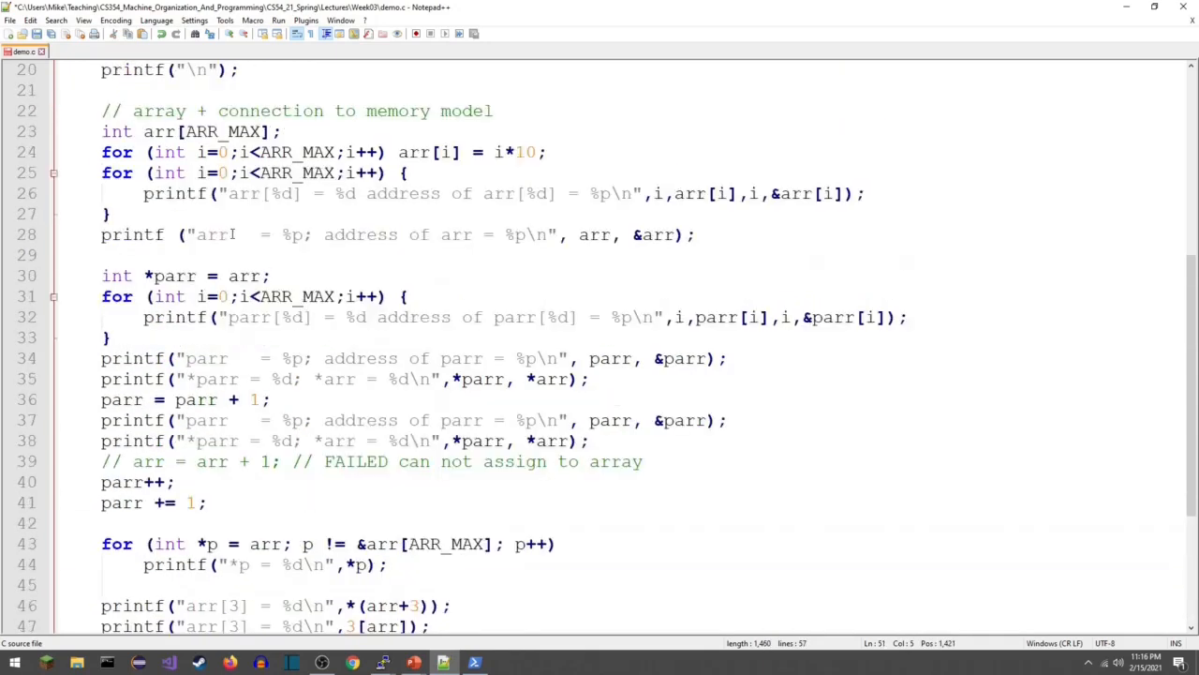
pyautogui.moveTo(102, 173); pyautogui.dragTo(132, 214)
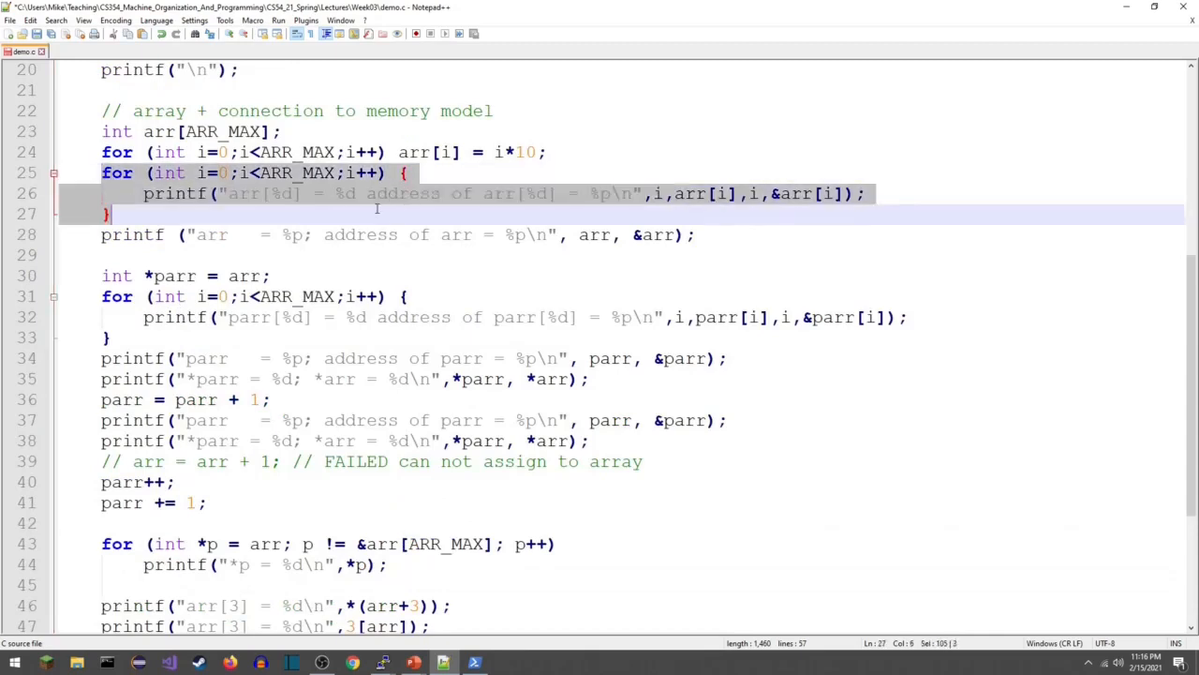
pyautogui.scroll(-3)
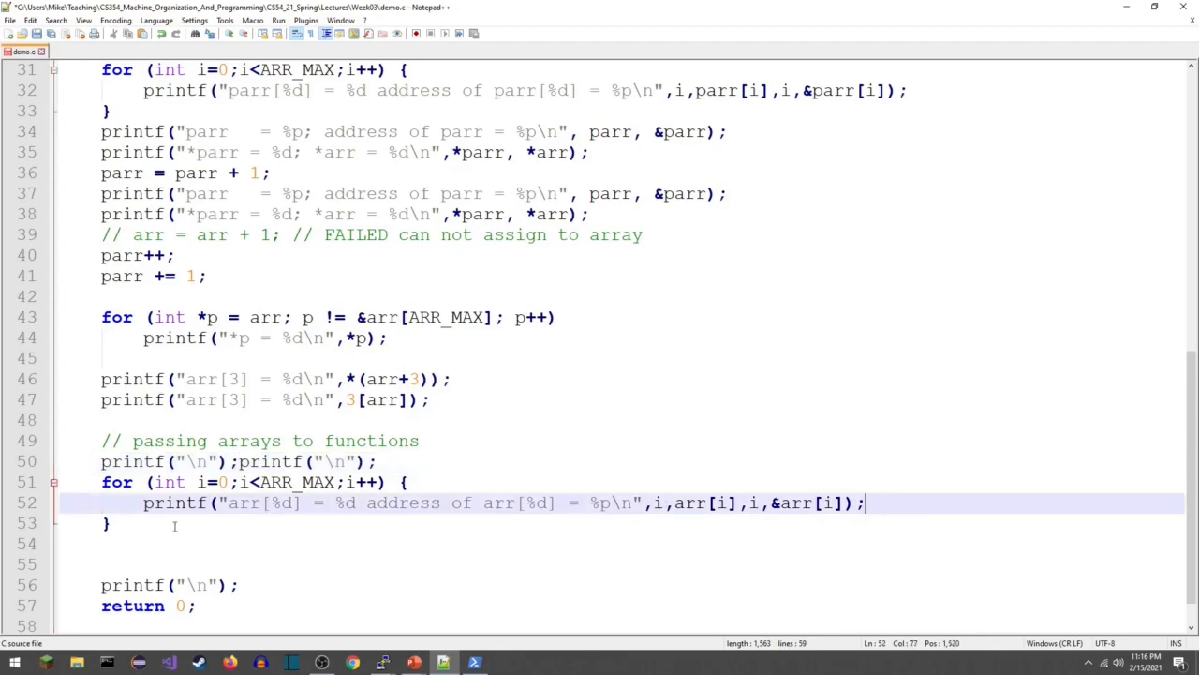
# Type the call Print_Array(arr); on a new line below the copied loop.
pyautogui.press('enter')
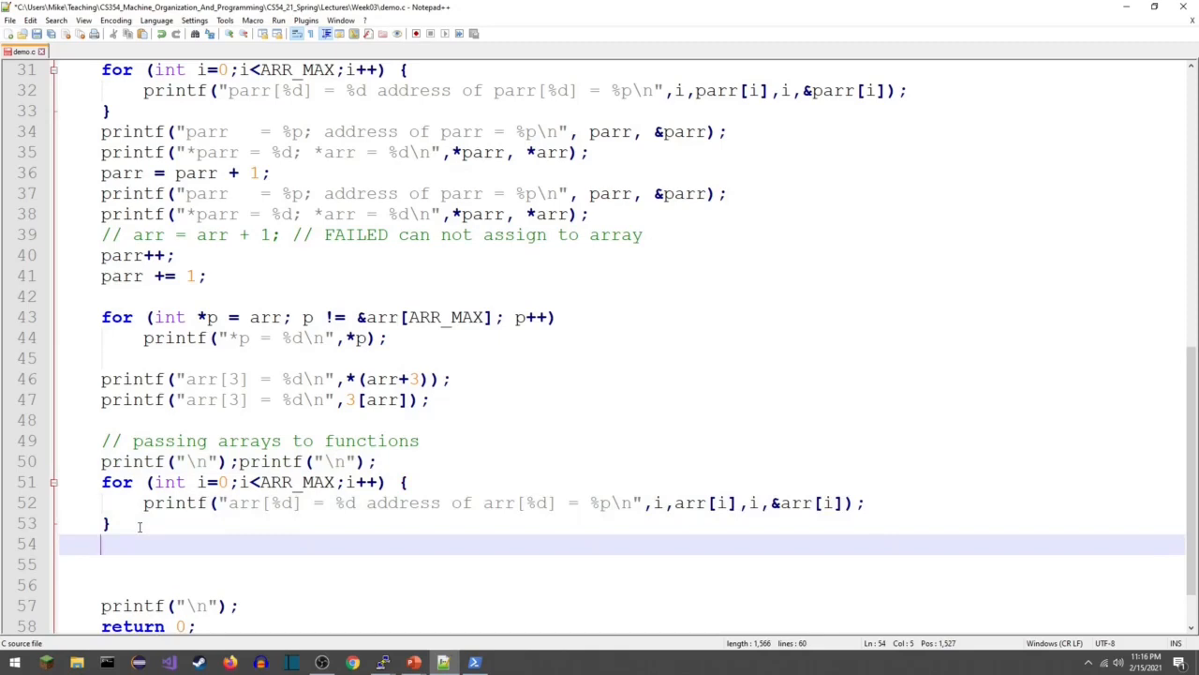
pyautogui.write('P')
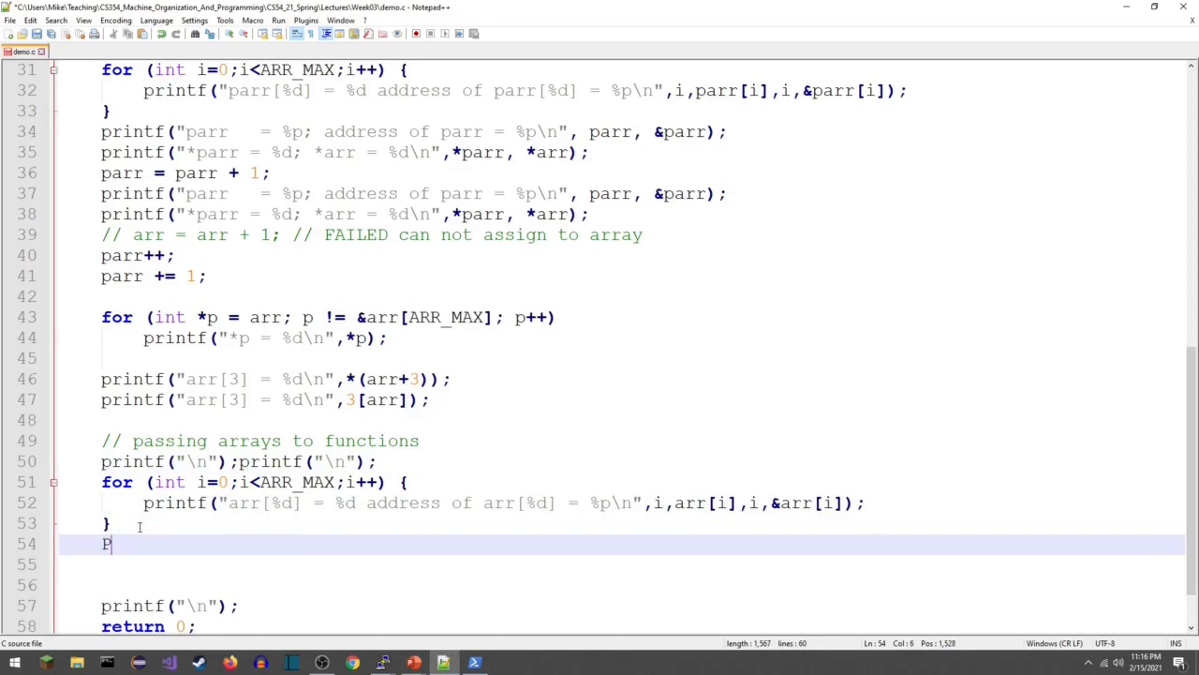
pyautogui.write('rint_Arra')
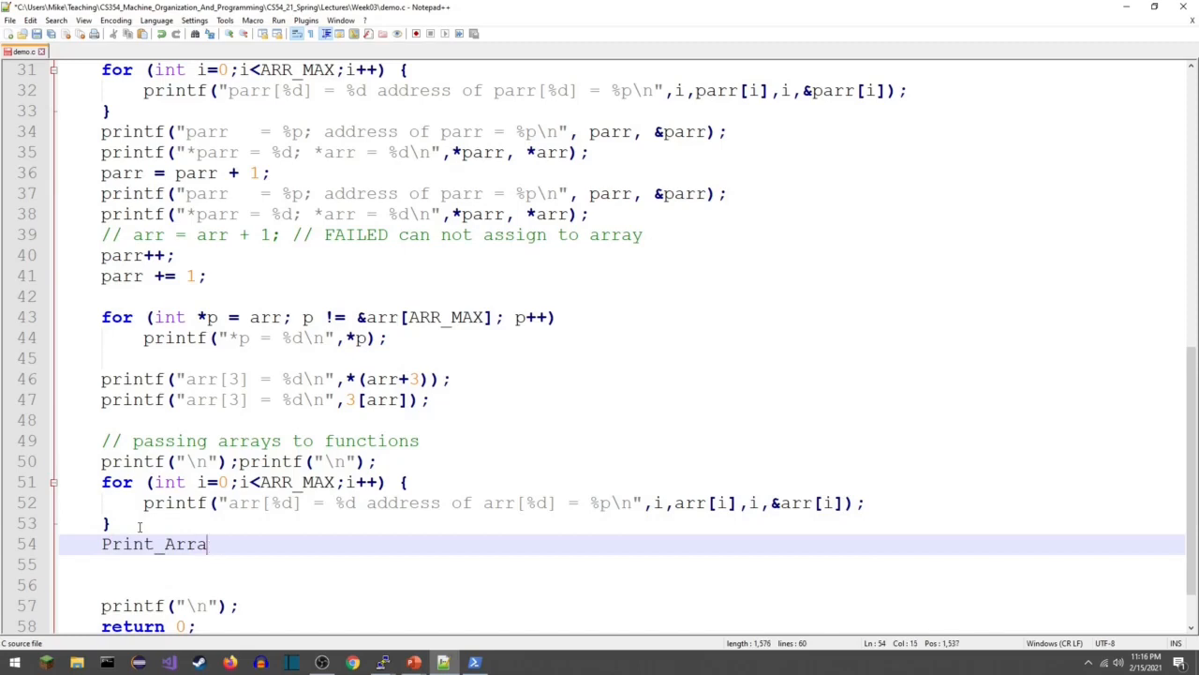
pyautogui.write('y()')
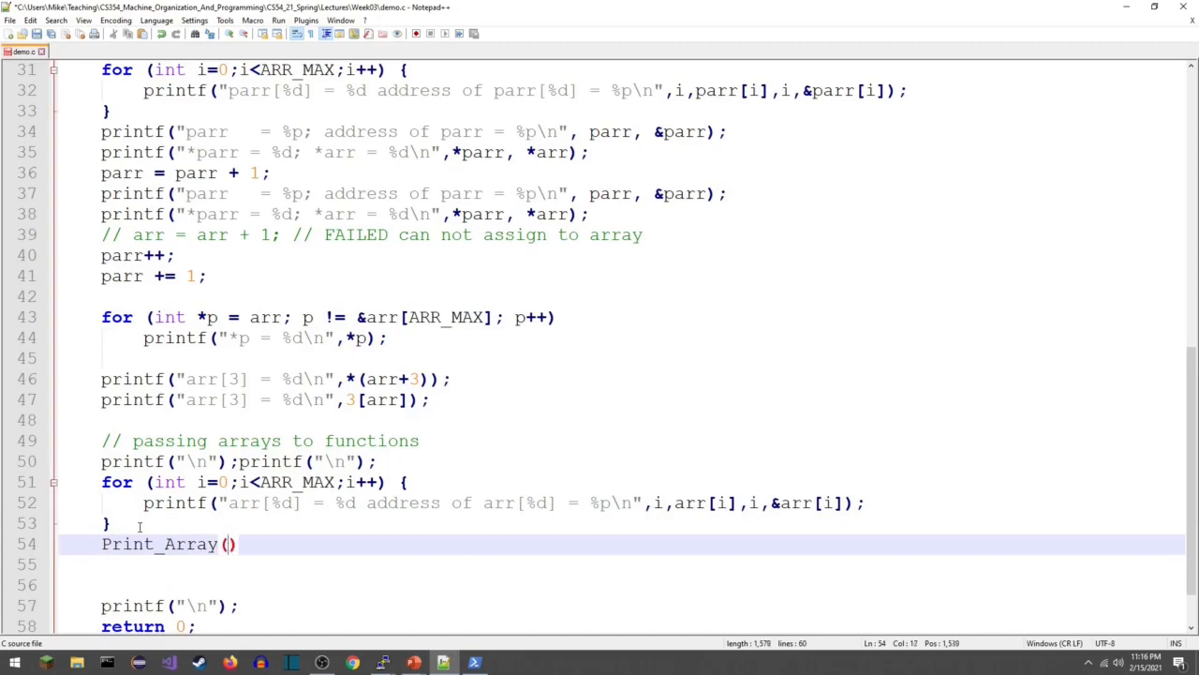
pyautogui.write('arr')
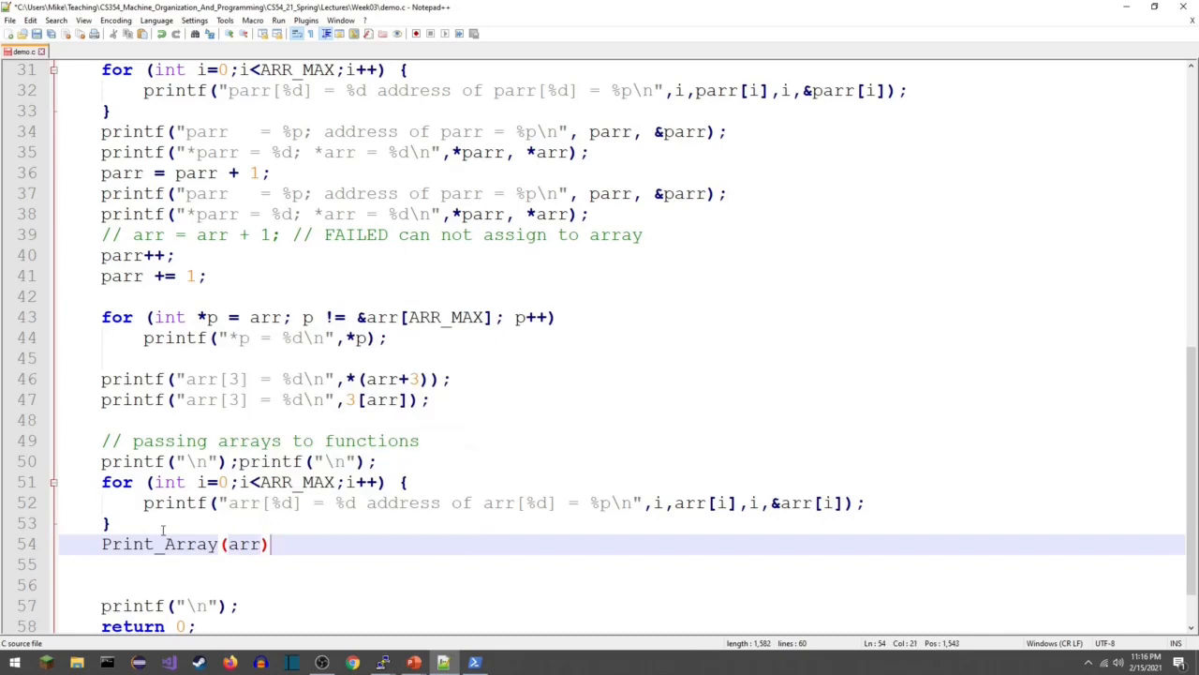
pyautogui.write(';')
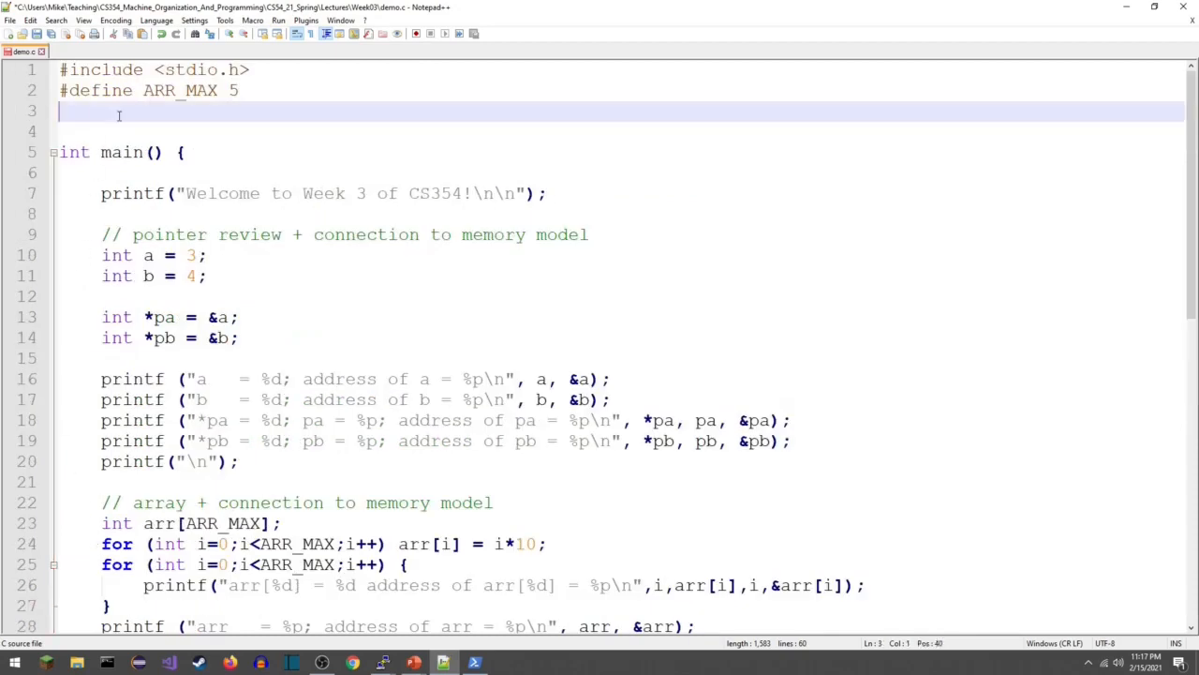
# Paste Print_Array(arr); above main and prefix it with void.
pyautogui.write('Print_Array(arr);')
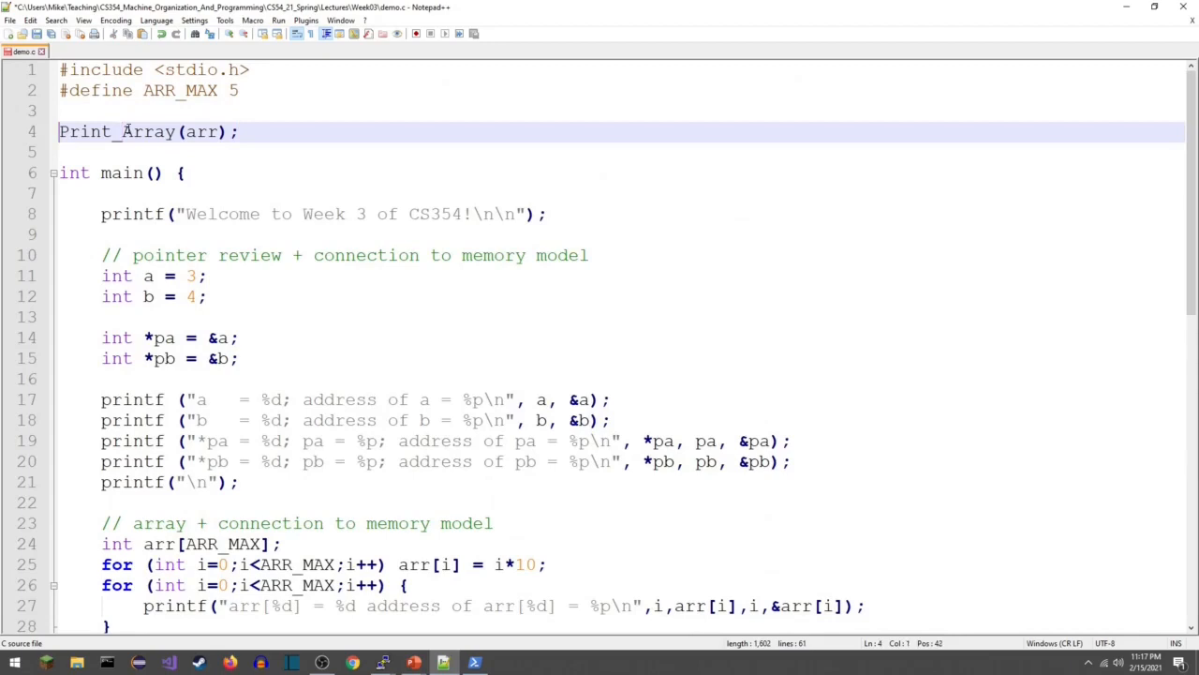
pyautogui.write('void')
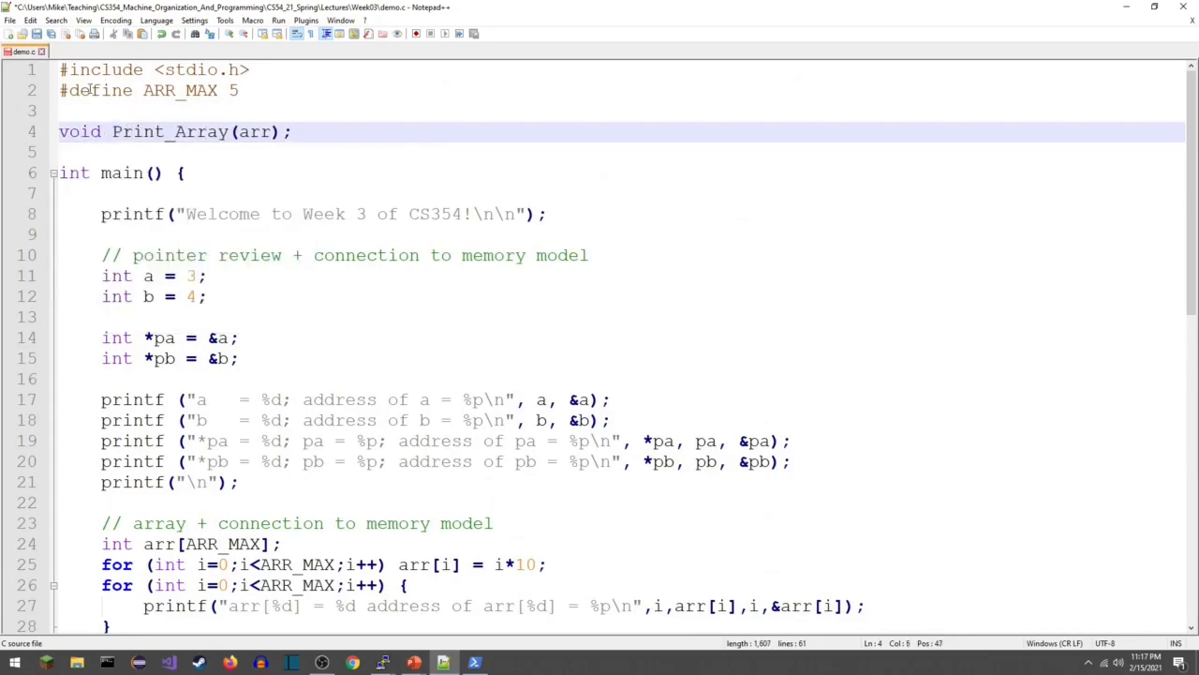
pyautogui.scroll(-3)
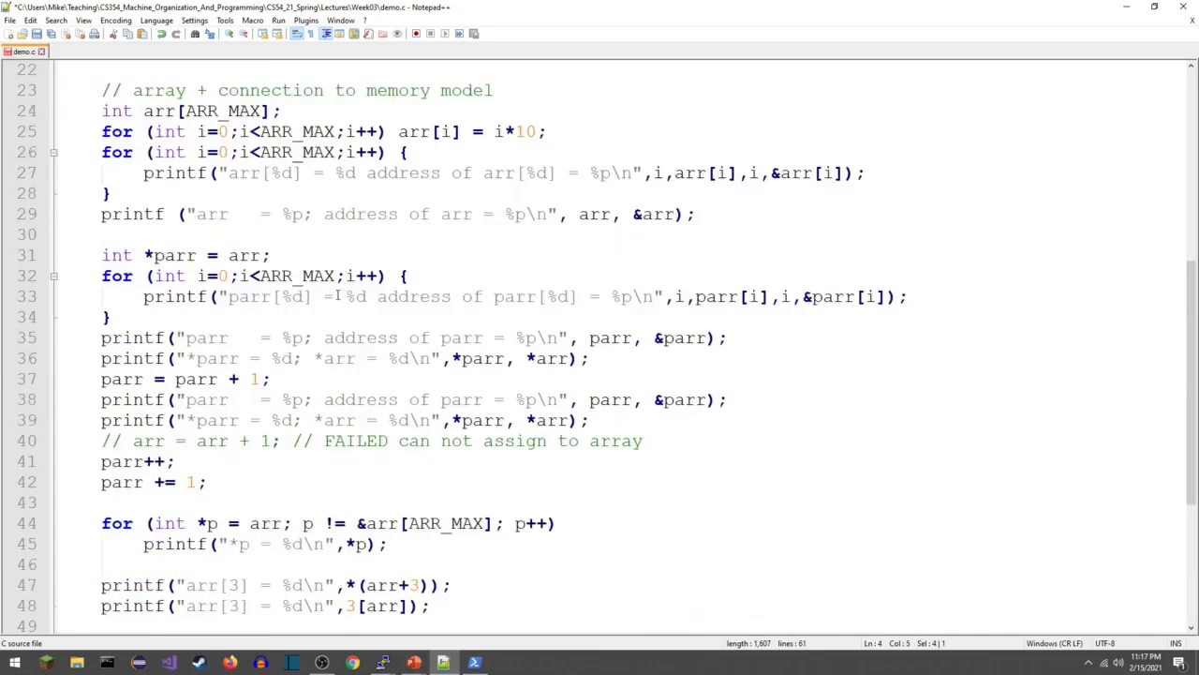
pyautogui.scroll(-3)
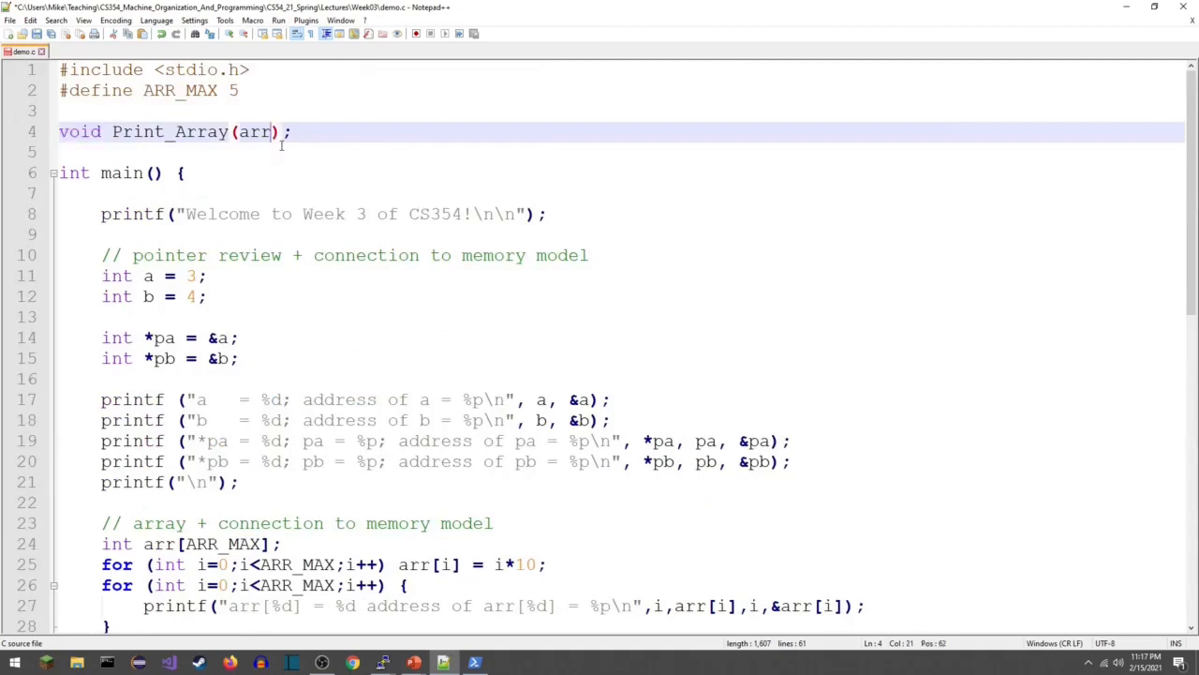
# Change the parameter to const int arr[ARR_MAX] and replace the semicolon with braces.
pyautogui.press('BackSpace')
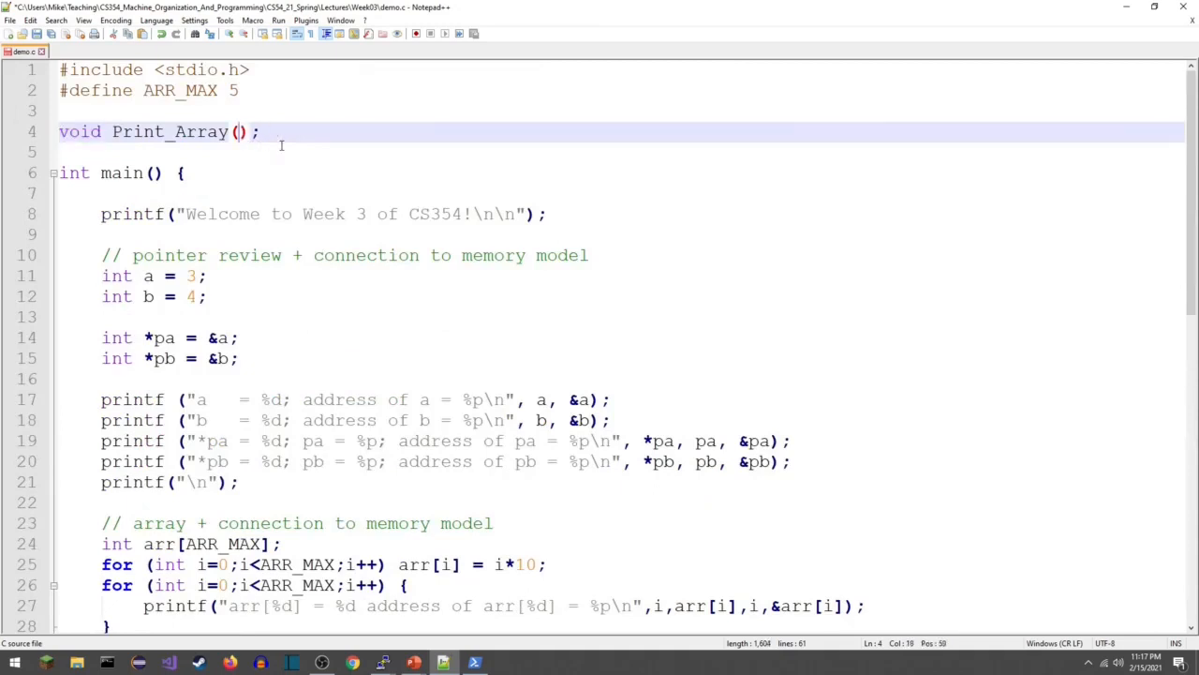
pyautogui.write('it')
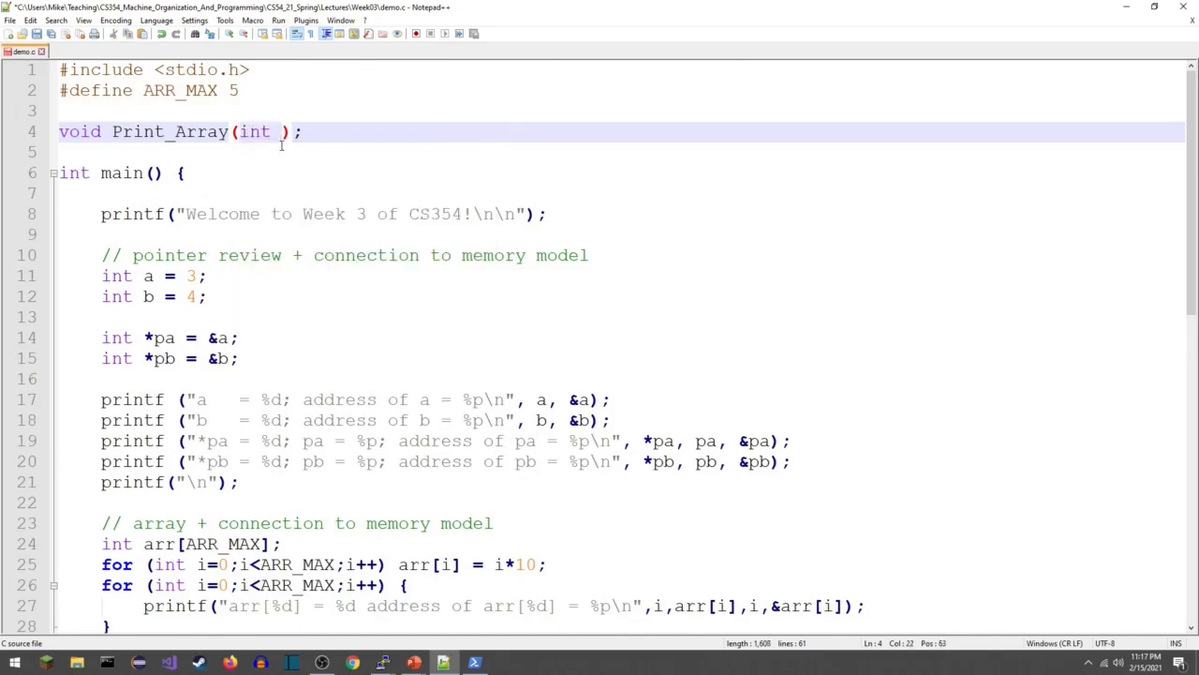
pyautogui.write('arr')
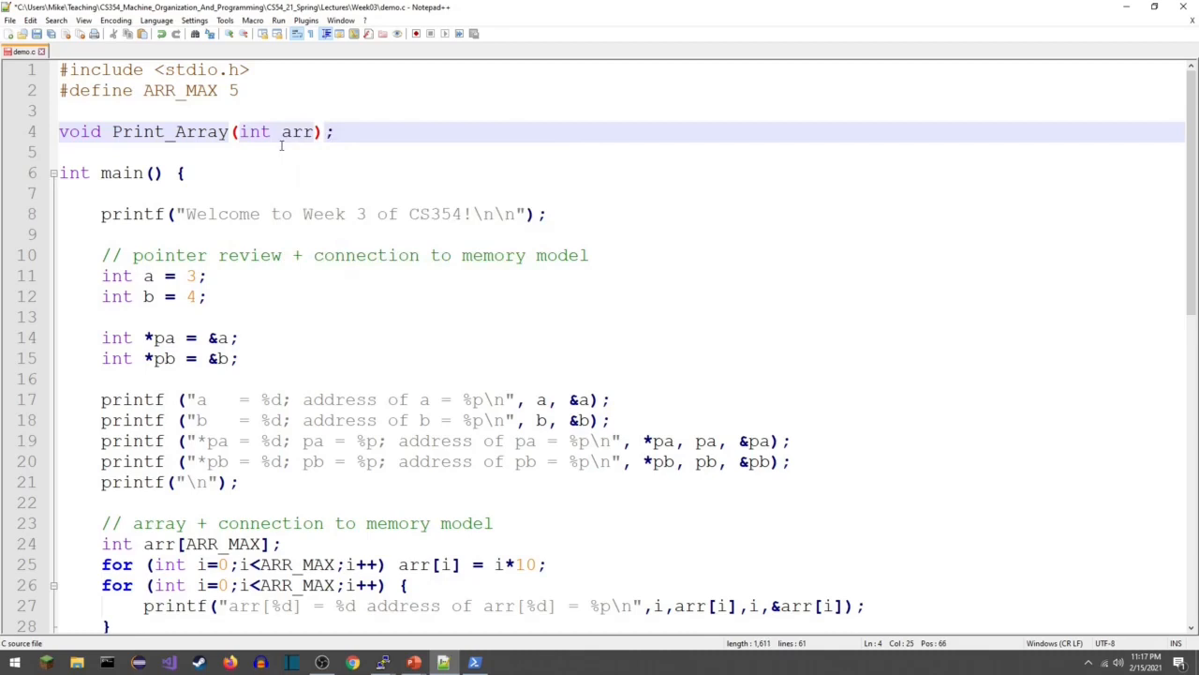
pyautogui.write('[')
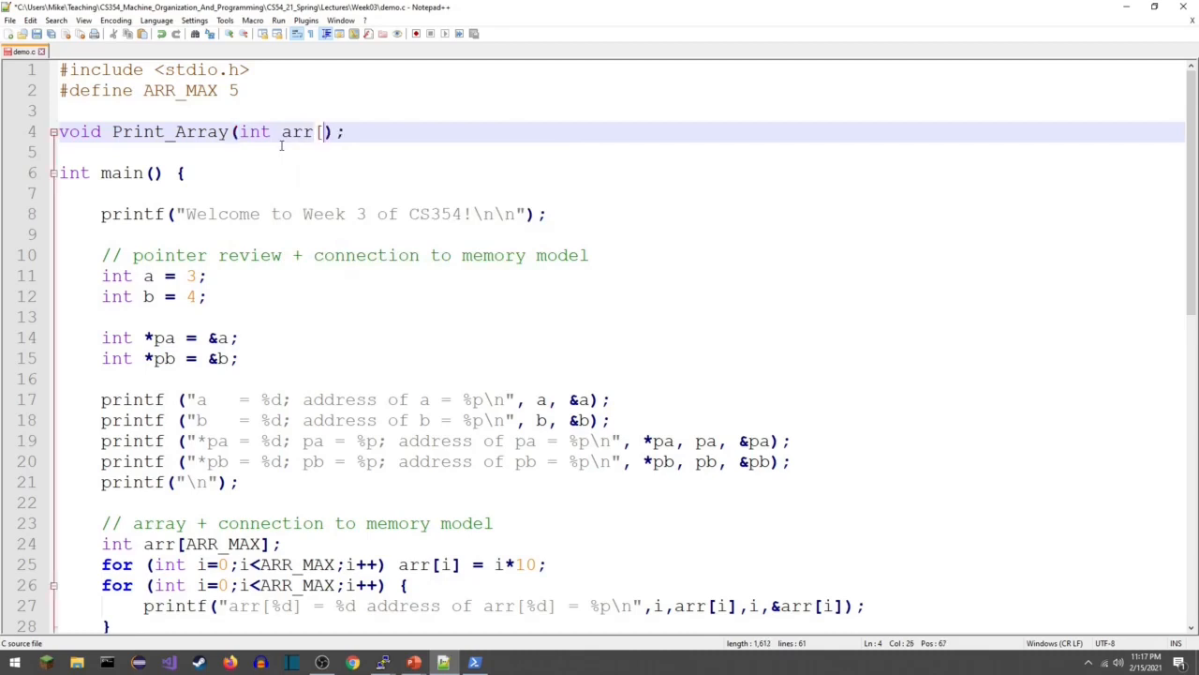
pyautogui.write('ARR')
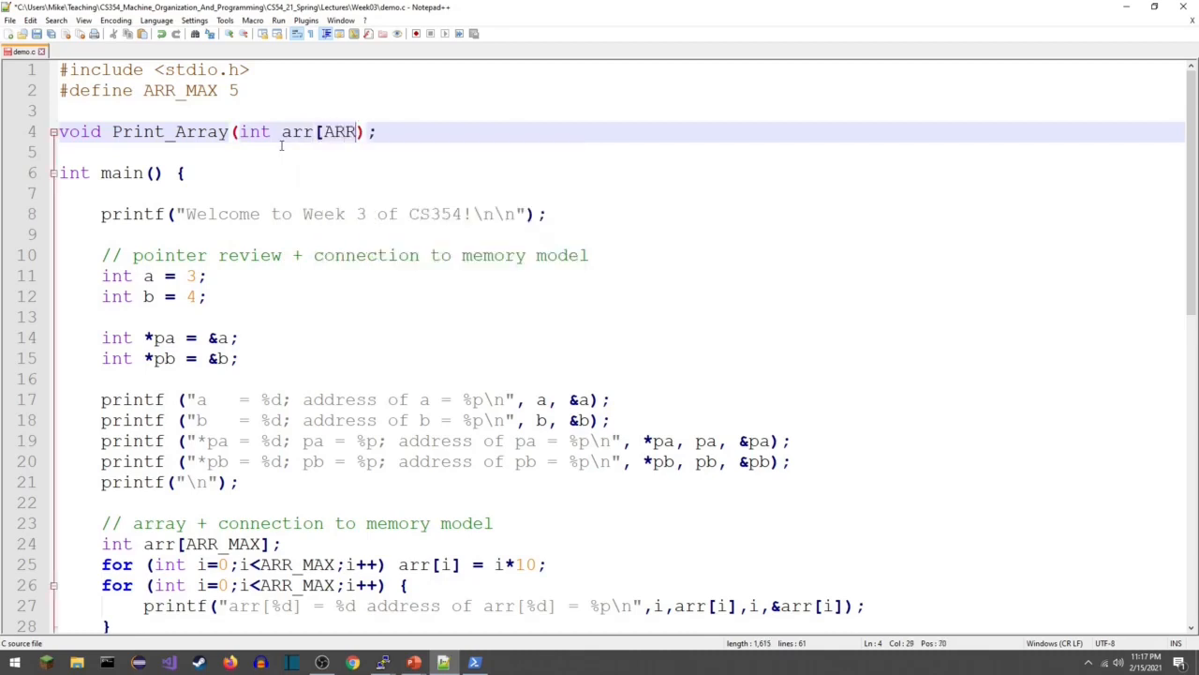
pyautogui.write('_MAX')
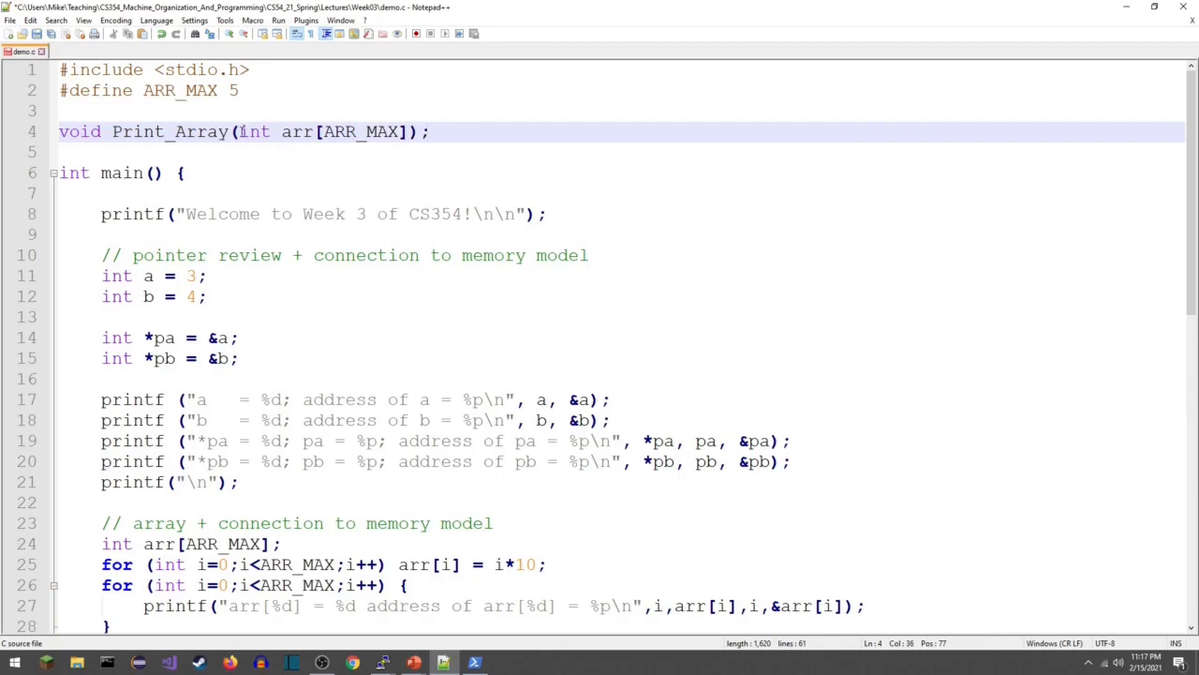
pyautogui.write('const')
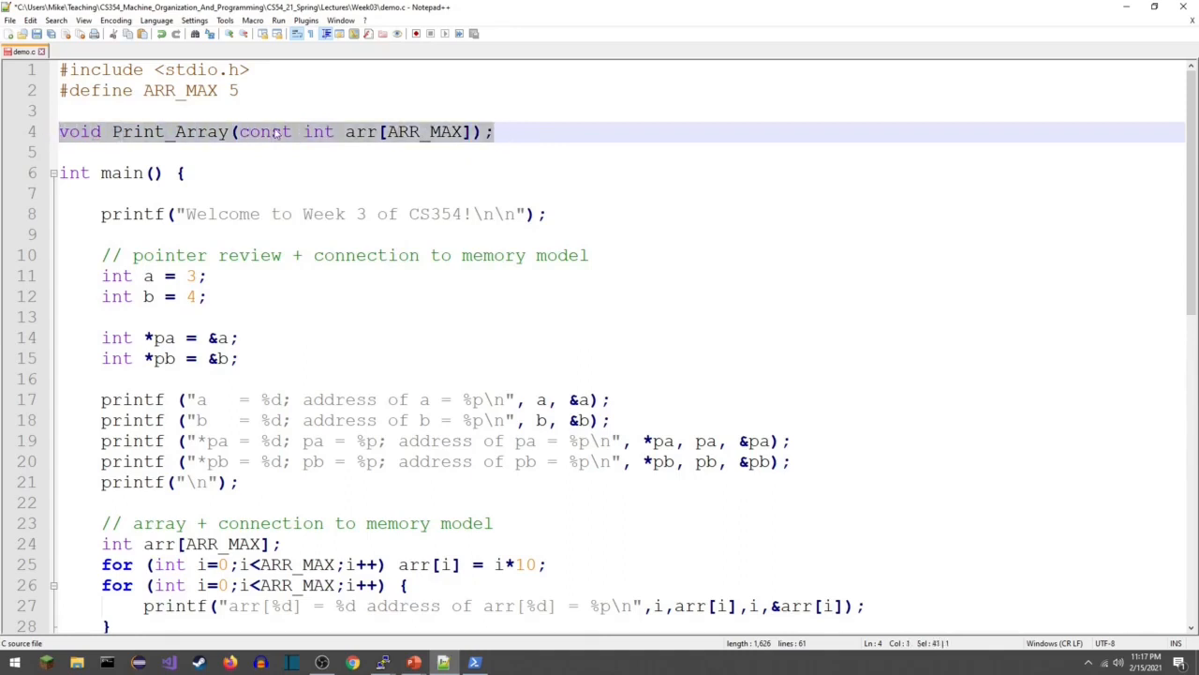
pyautogui.write('{')
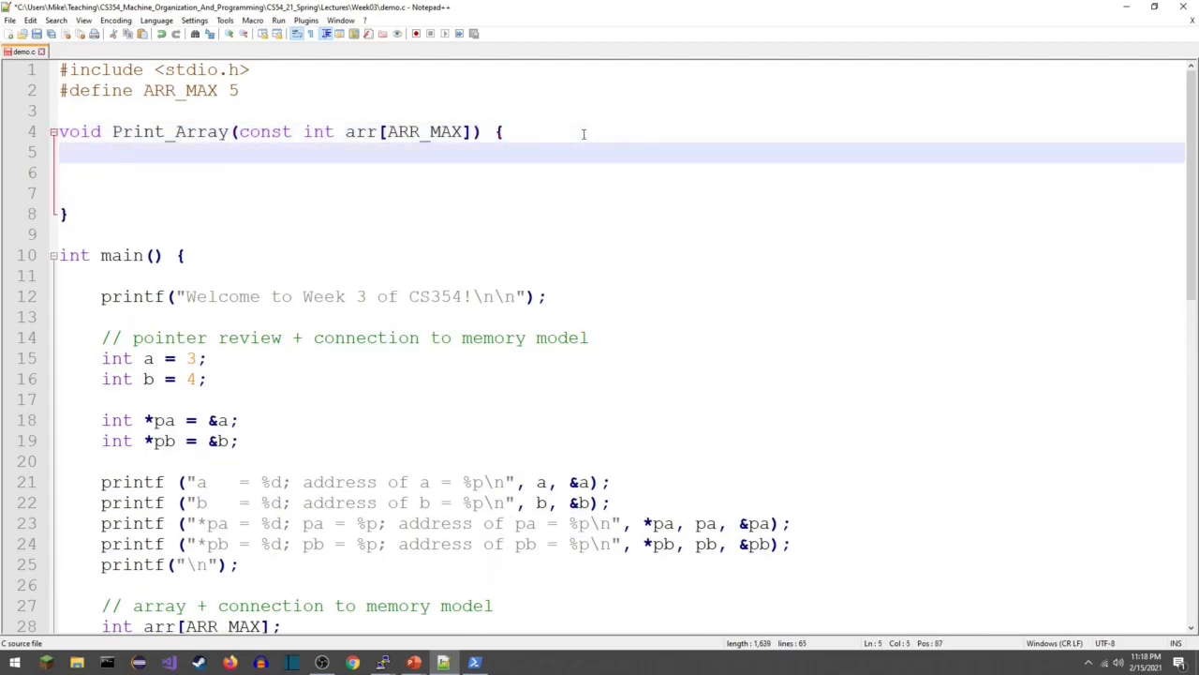
# Write a for loop over ARR_MAX in Print_Array printing arr[i] and &arr[i].
pyautogui.click(100, 152)
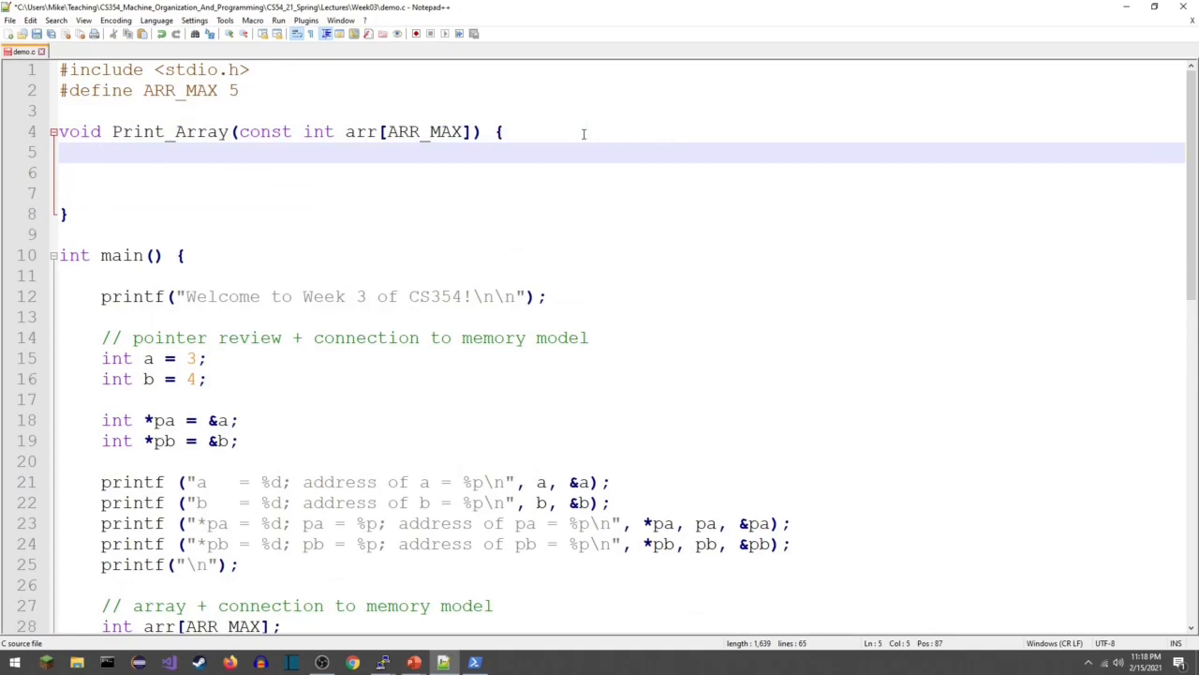
pyautogui.moveTo(423, 142)
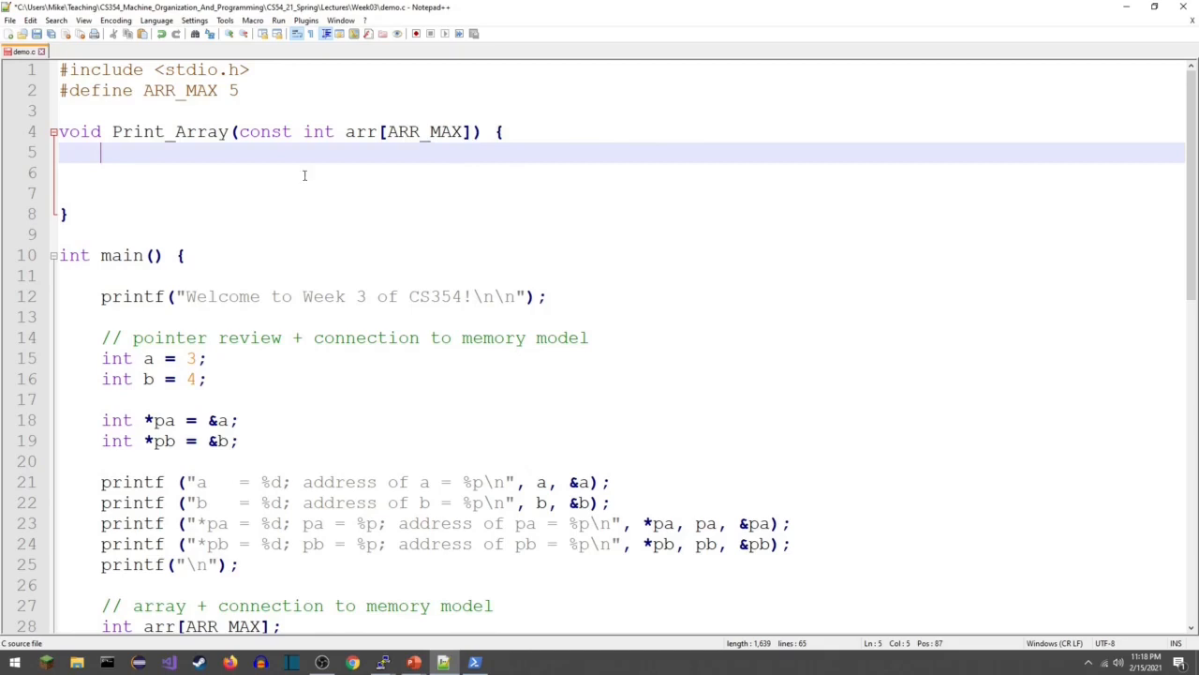
pyautogui.moveTo(271, 153)
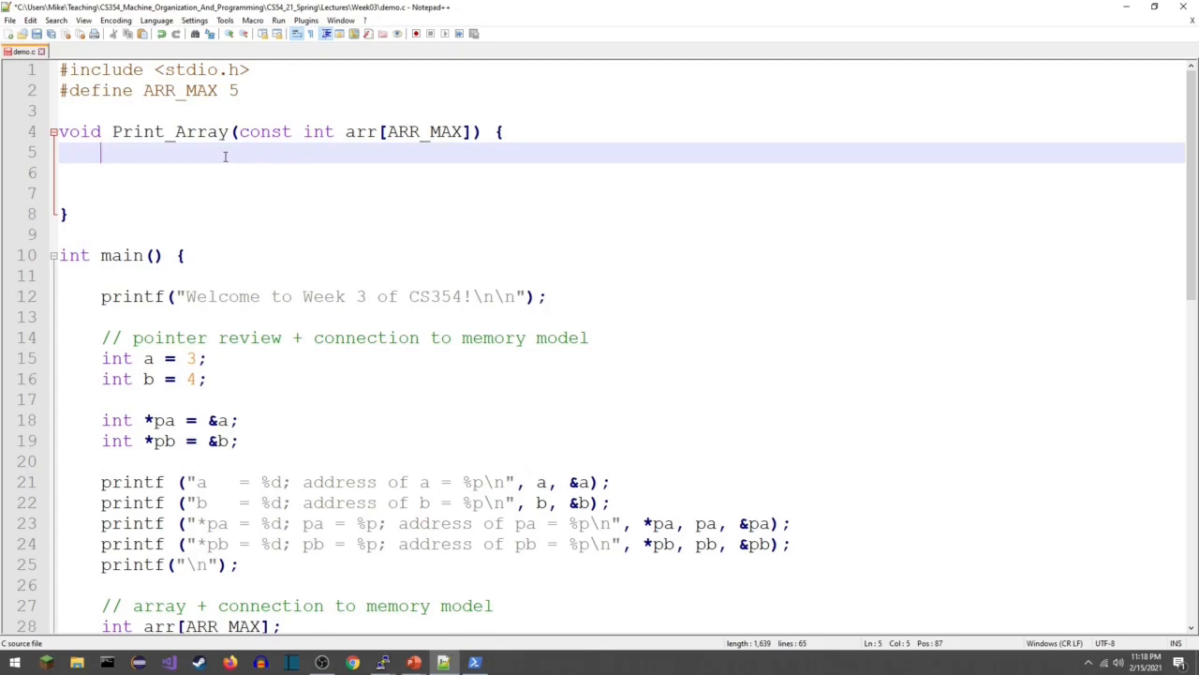
pyautogui.scroll(-3)
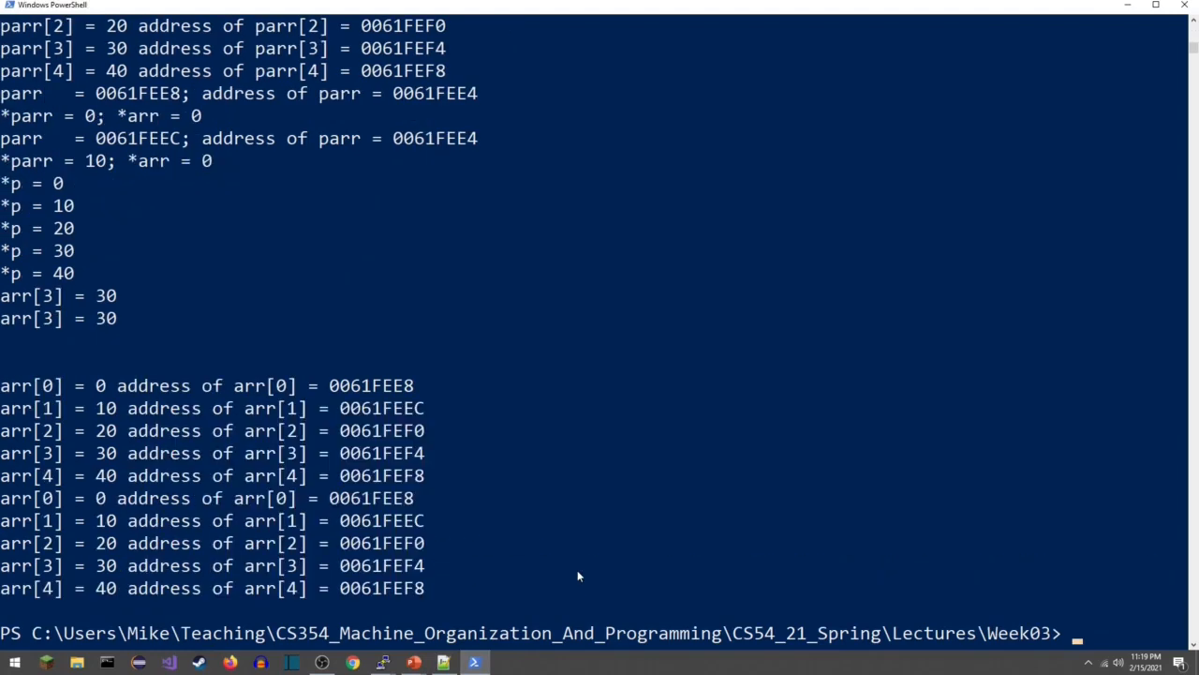
pyautogui.moveTo(60, 352)
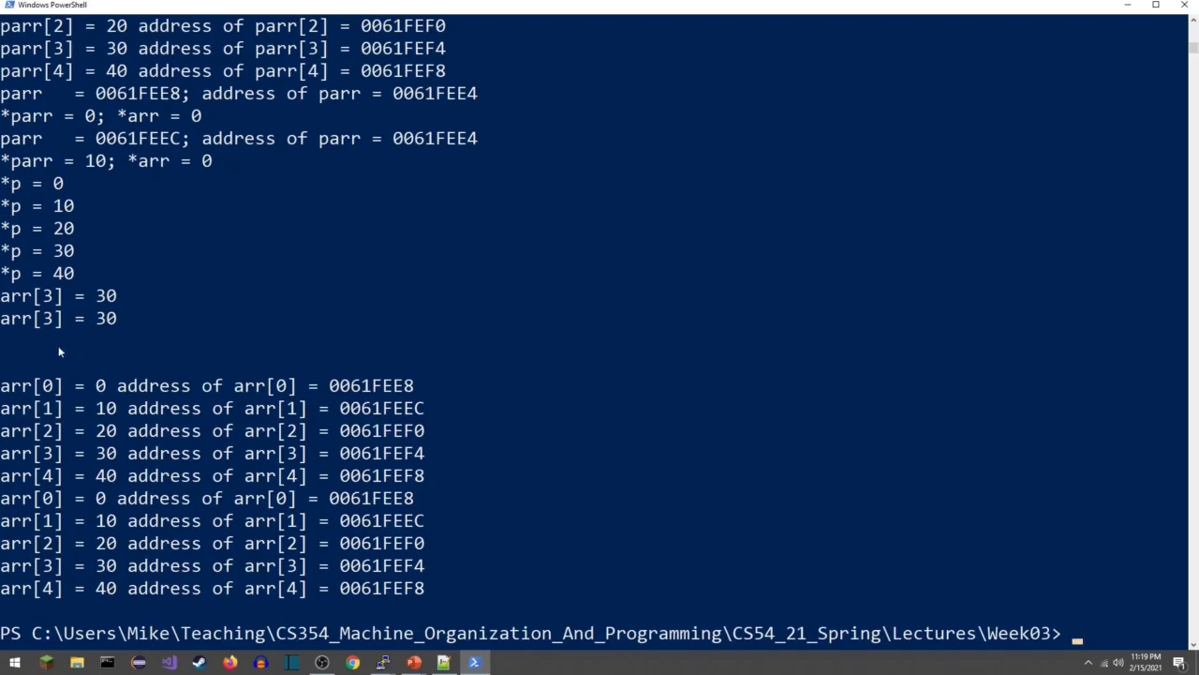
pyautogui.moveTo(105, 482)
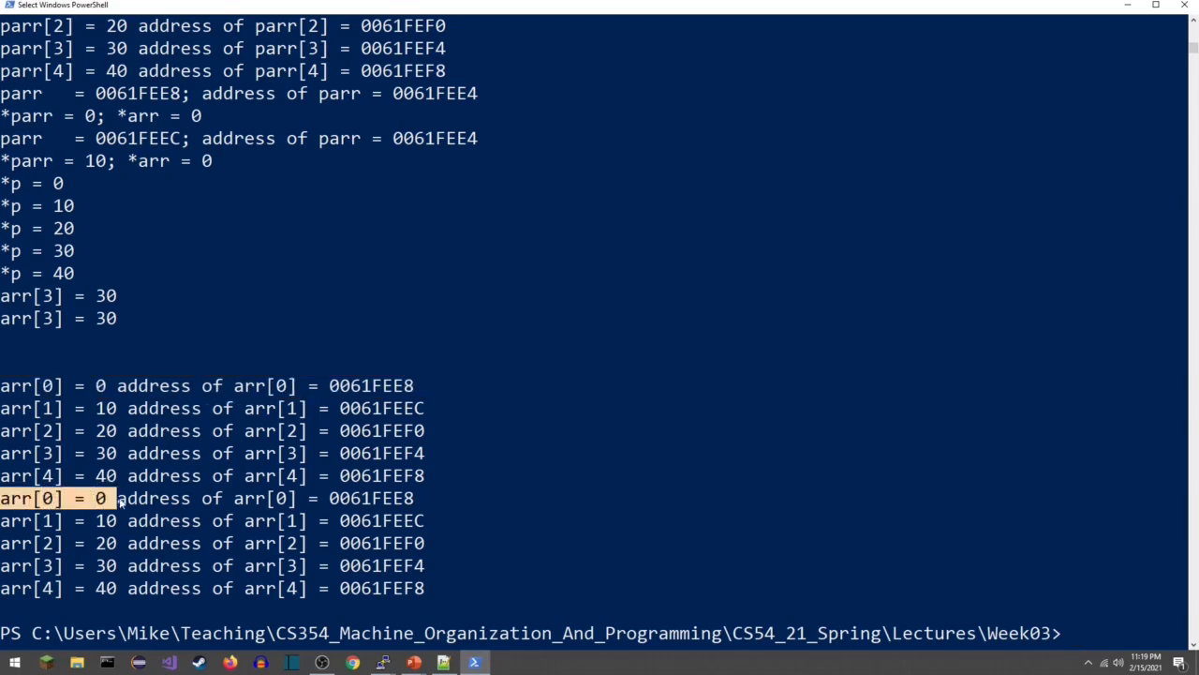
# Highlight the second arr[0] = 0 output line (0061FEE8) and return to Notepad++.
pyautogui.moveTo(119, 498); pyautogui.dragTo(414, 497)
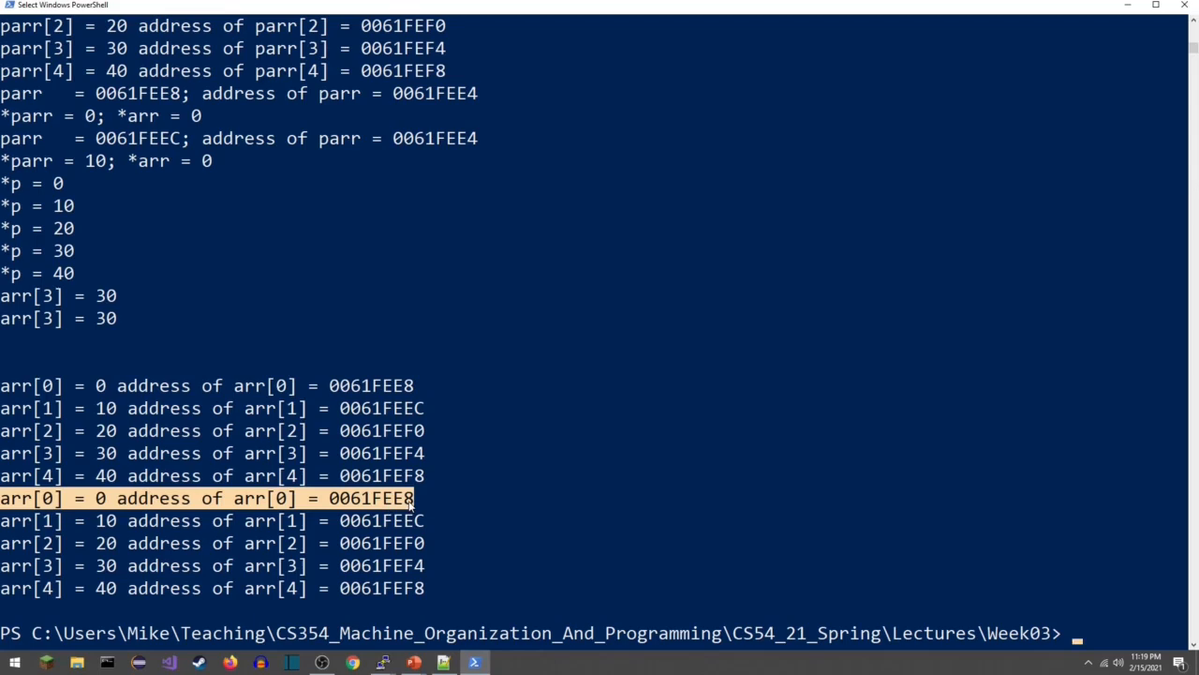
pyautogui.moveTo(403, 569)
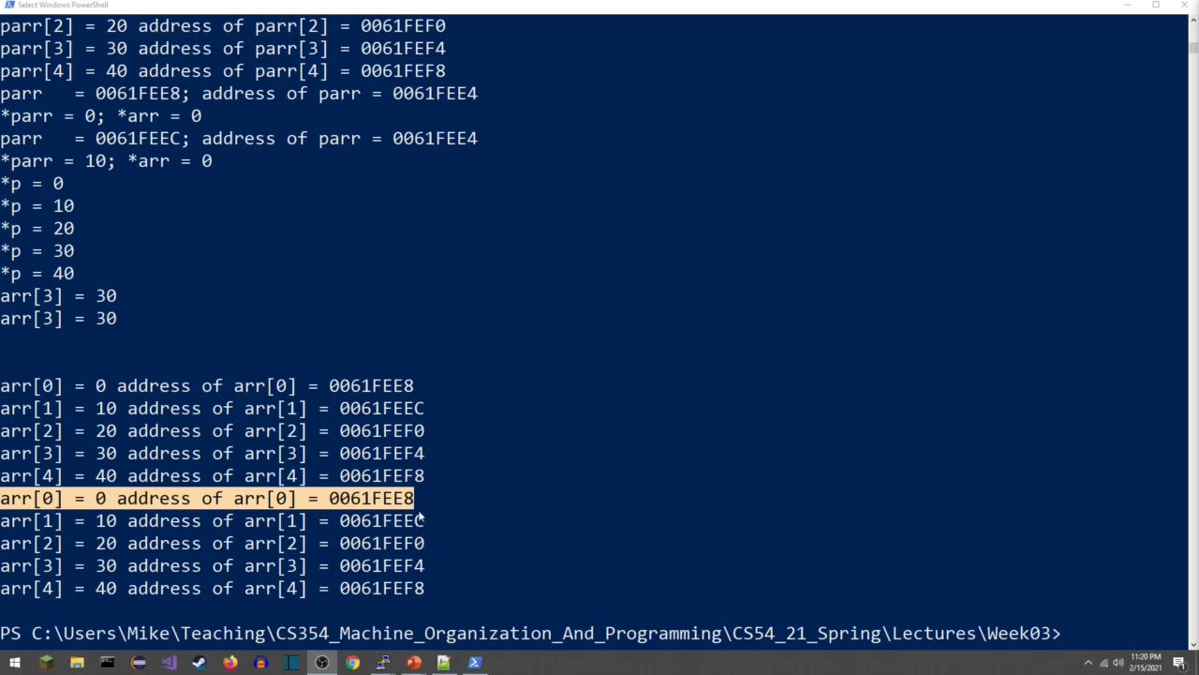
pyautogui.moveTo(425, 601)
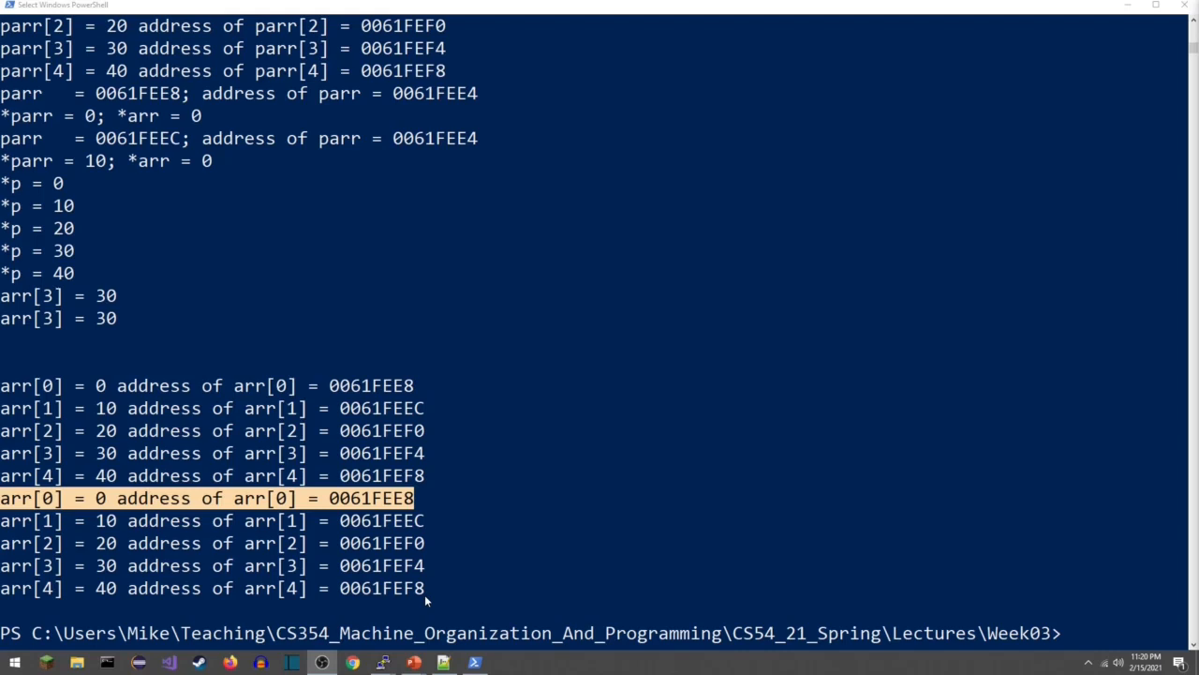
pyautogui.moveTo(412, 395)
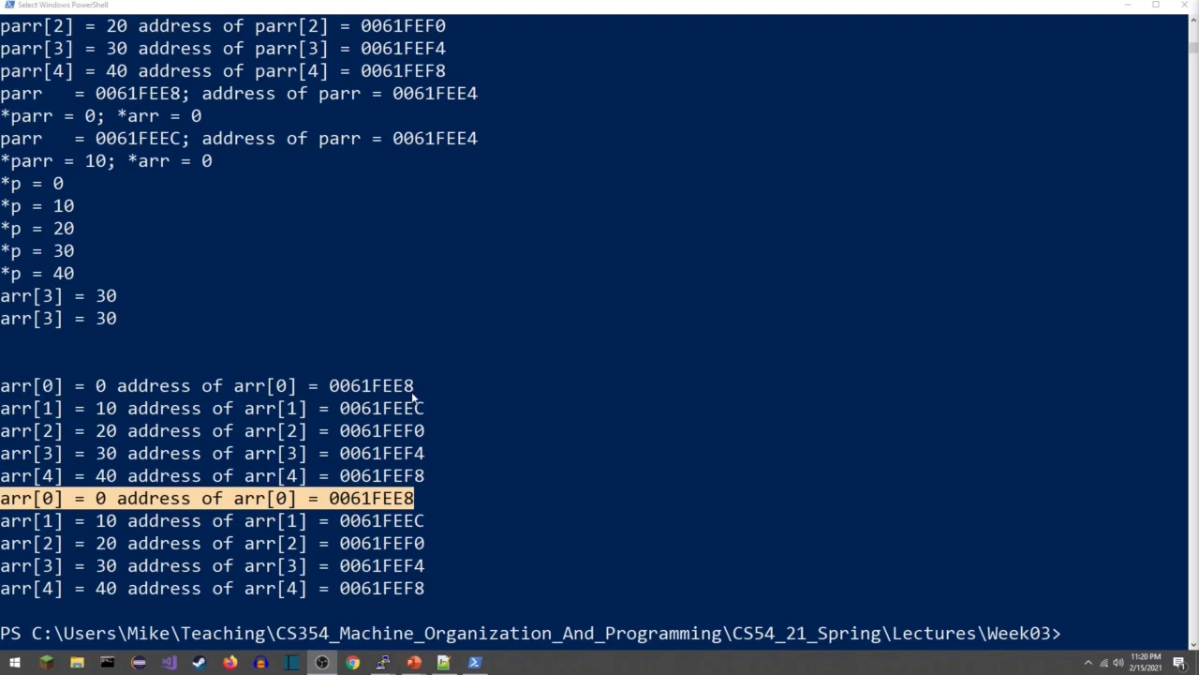
pyautogui.moveTo(459, 502)
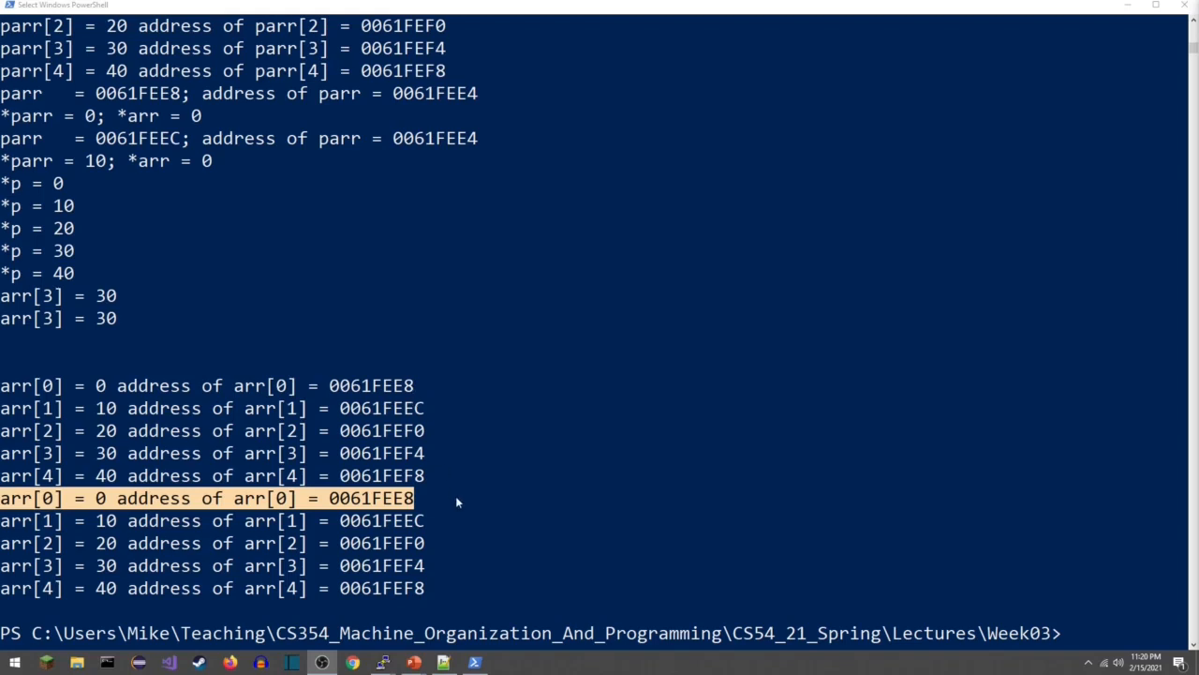
pyautogui.moveTo(440, 412)
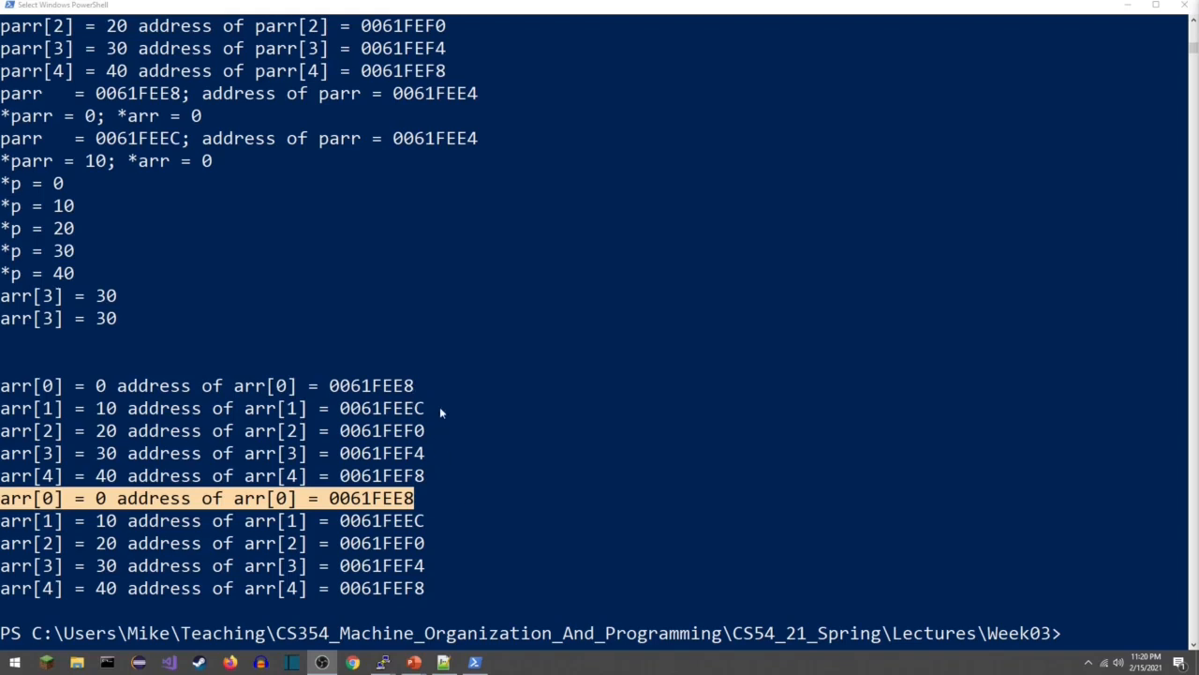
pyautogui.moveTo(463, 454)
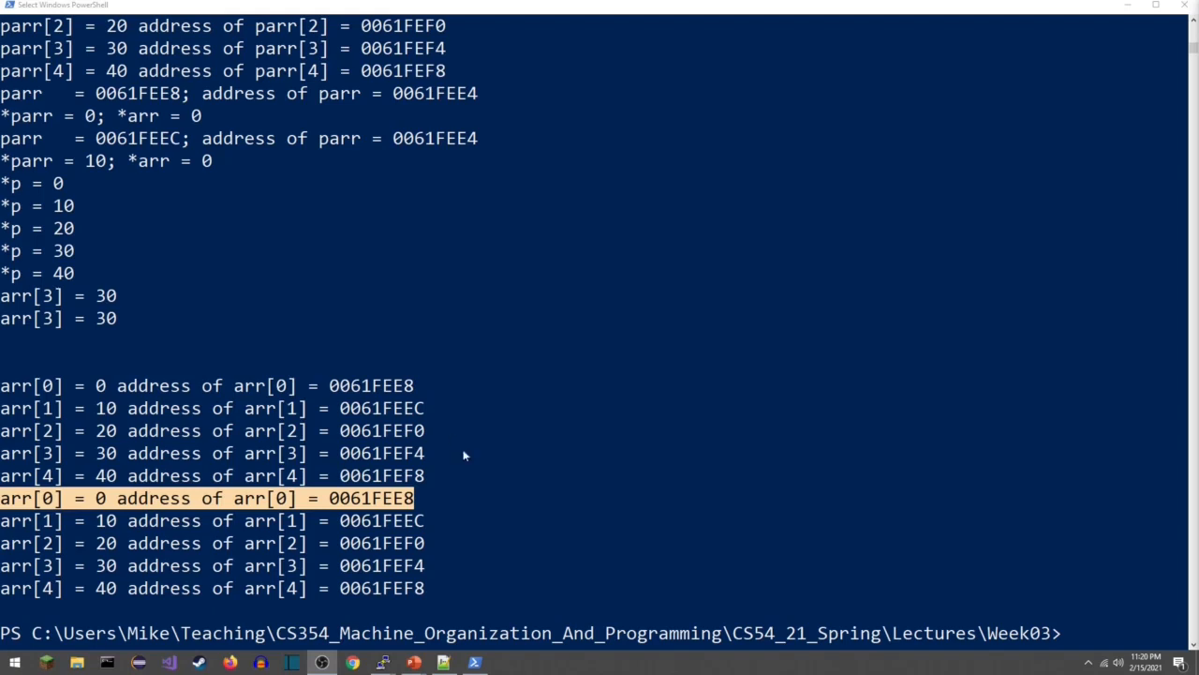
pyautogui.moveTo(511, 549)
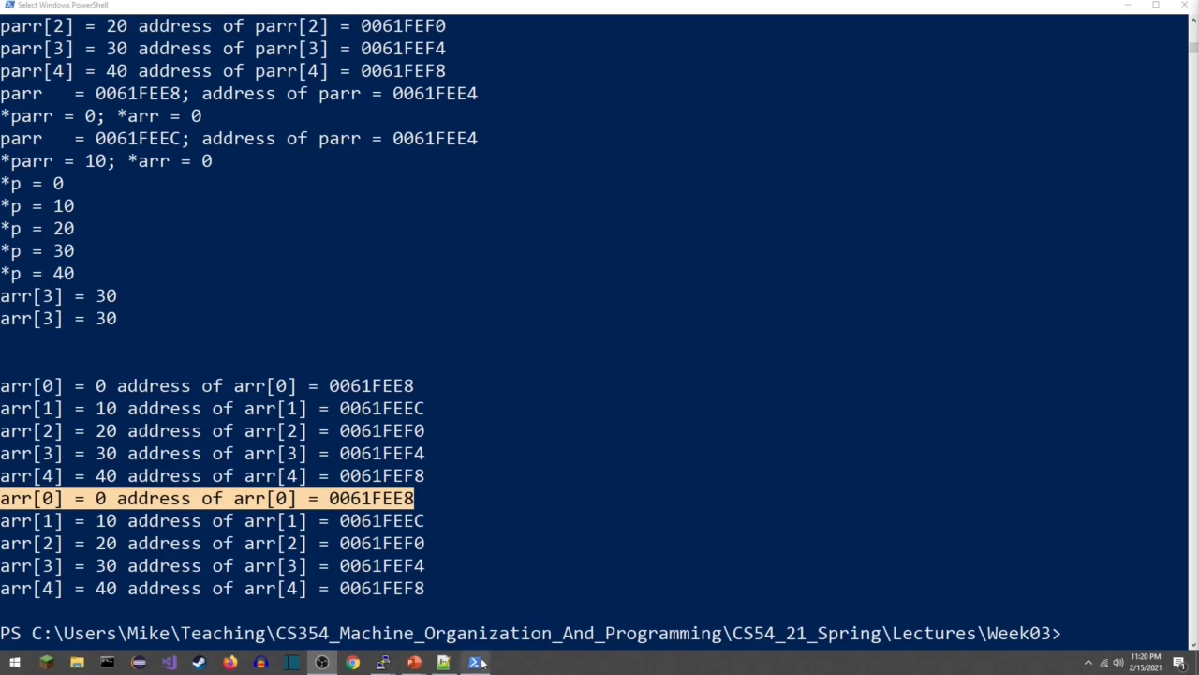
pyautogui.click(443, 663)
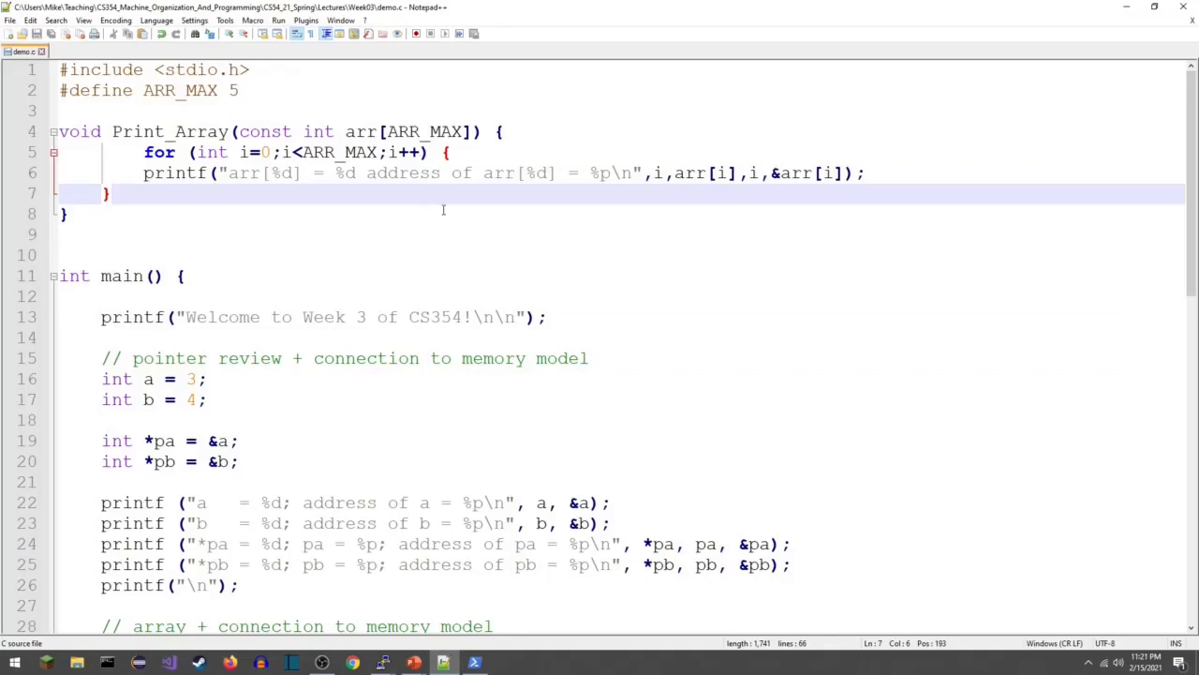
# Remove ARR_MAX from Print_Array's array parameter, leaving const int arr[].
pyautogui.doubleClick(426, 131)
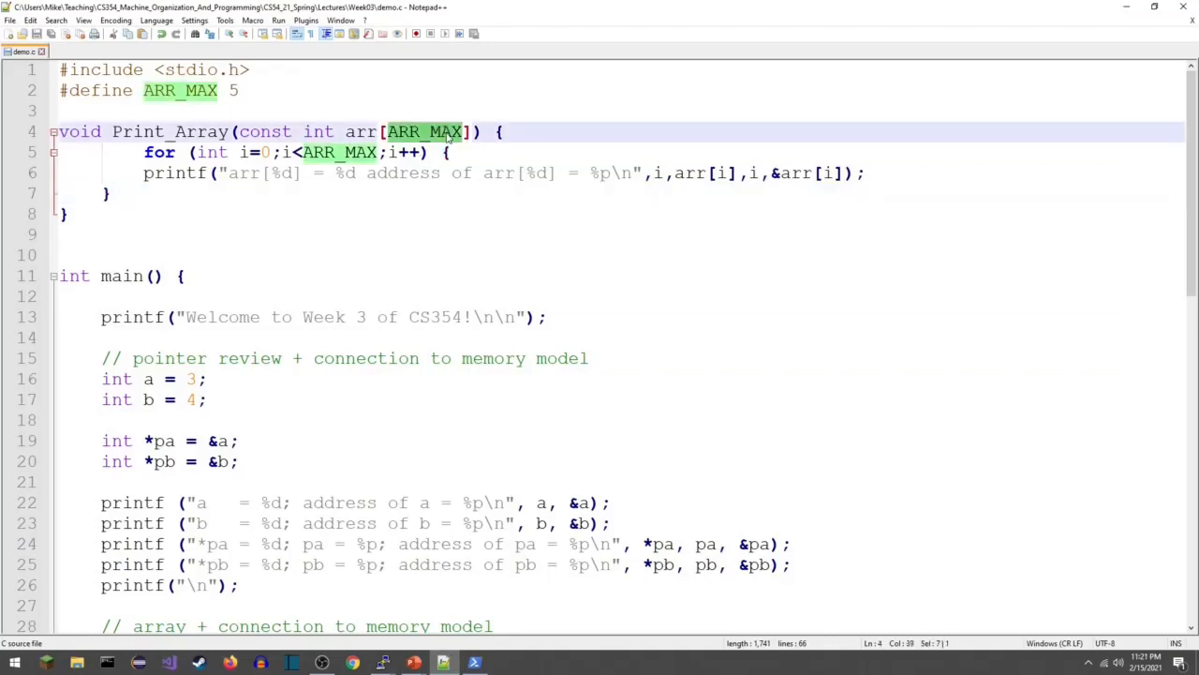
pyautogui.press('Delete')
pyautogui.write(', ')
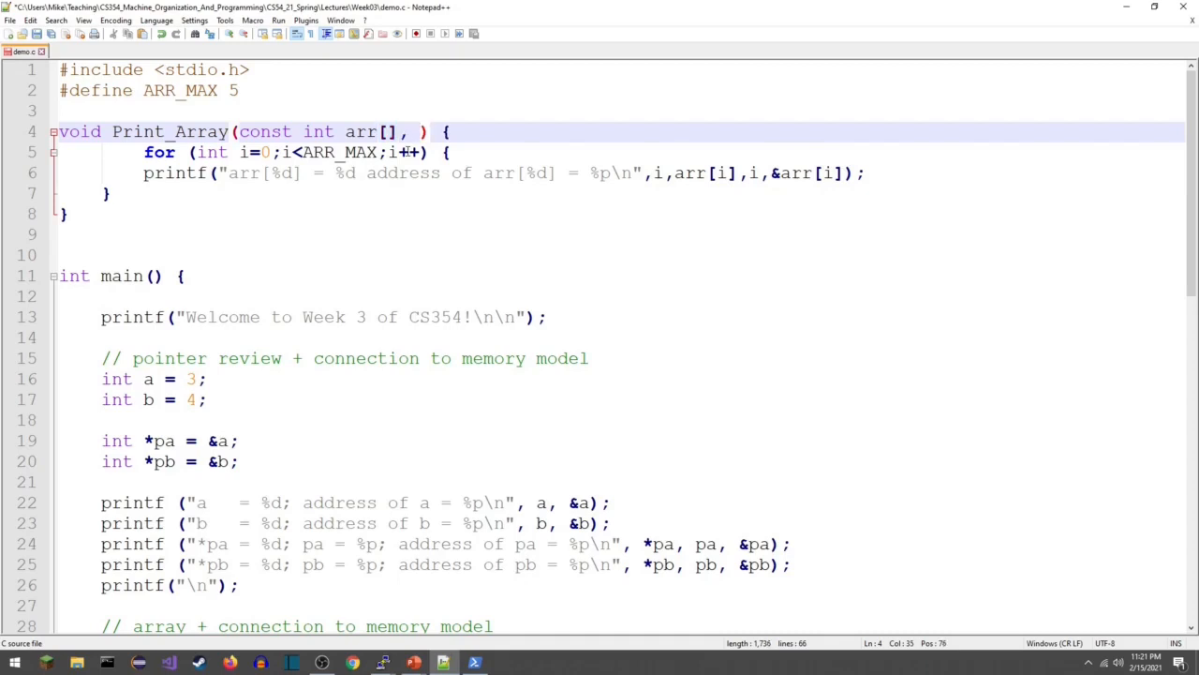
pyautogui.write('int size')
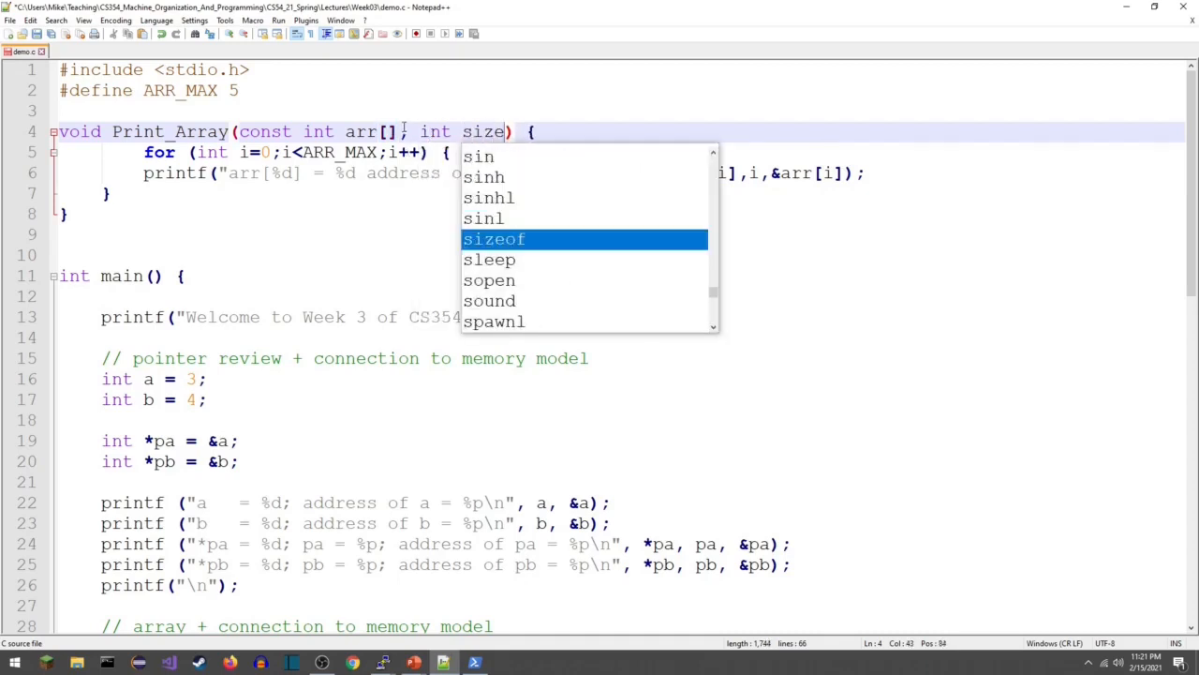
pyautogui.write(',')
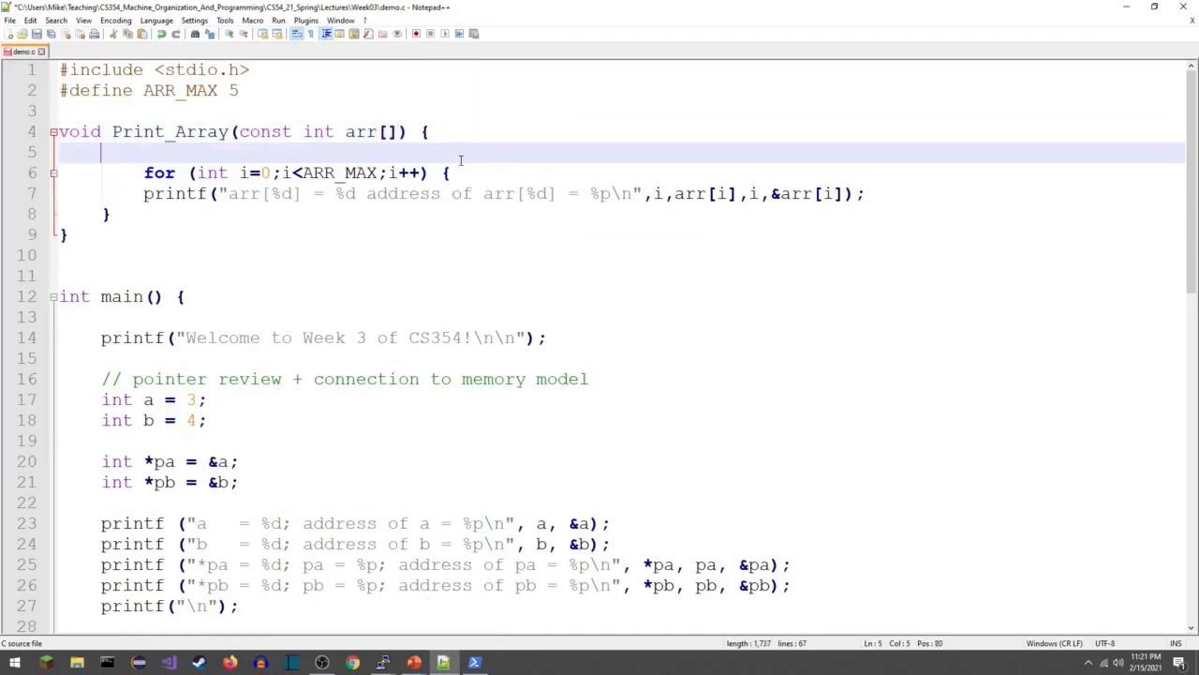
# Add printf("Print_Array\n"); as Print_Array's first line.
pyautogui.write('printf("Print')
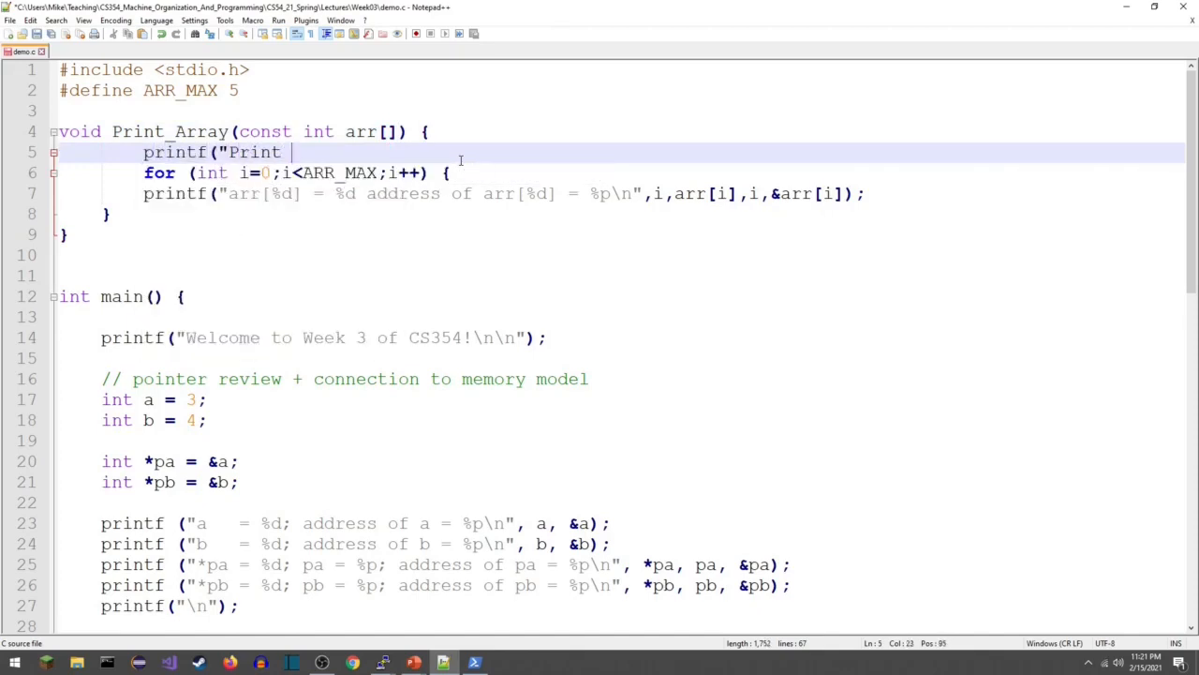
pyautogui.write('_Array')
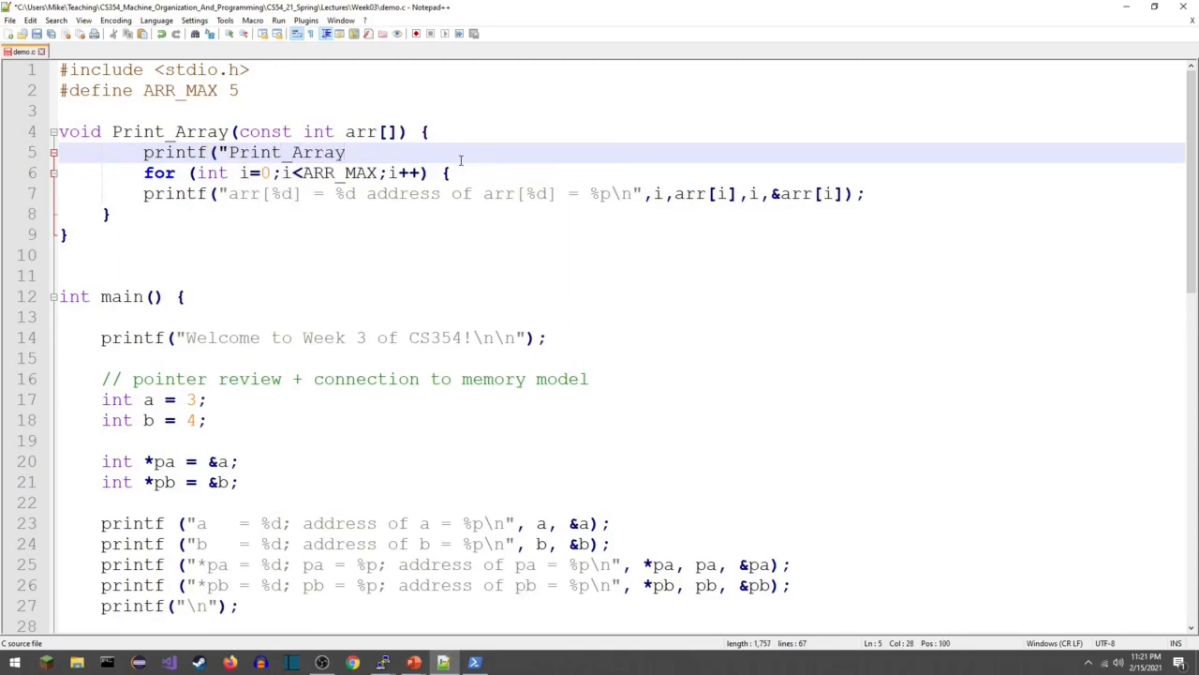
pyautogui.write('\\n"')
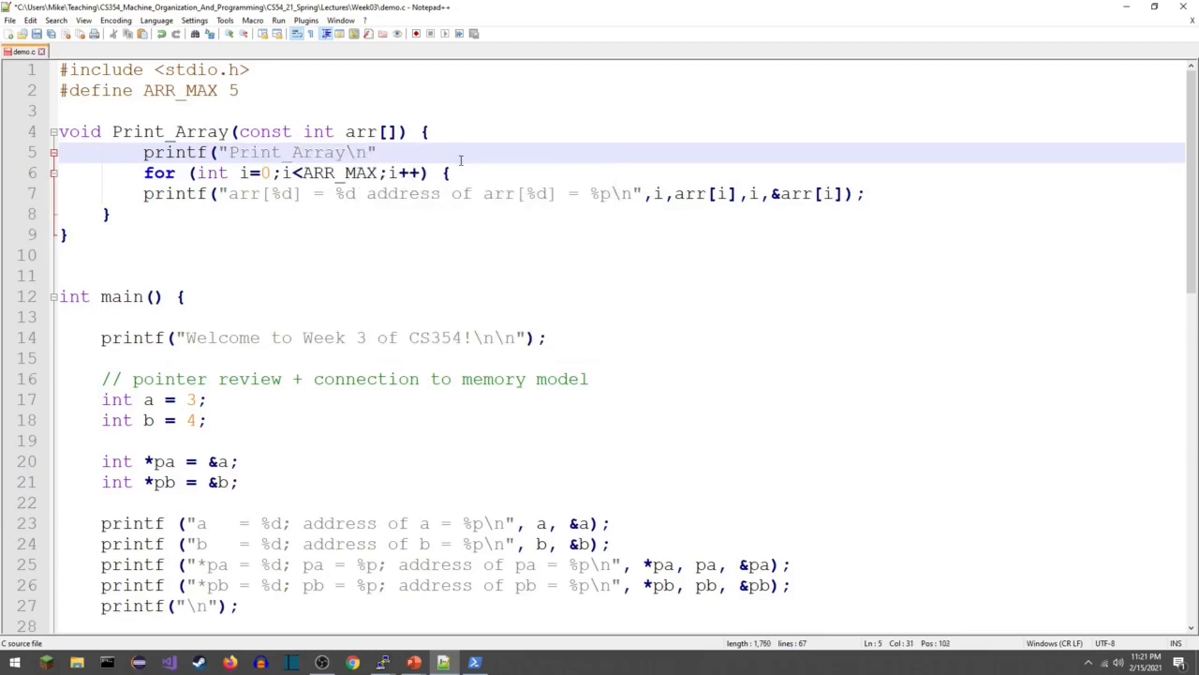
pyautogui.write(';')
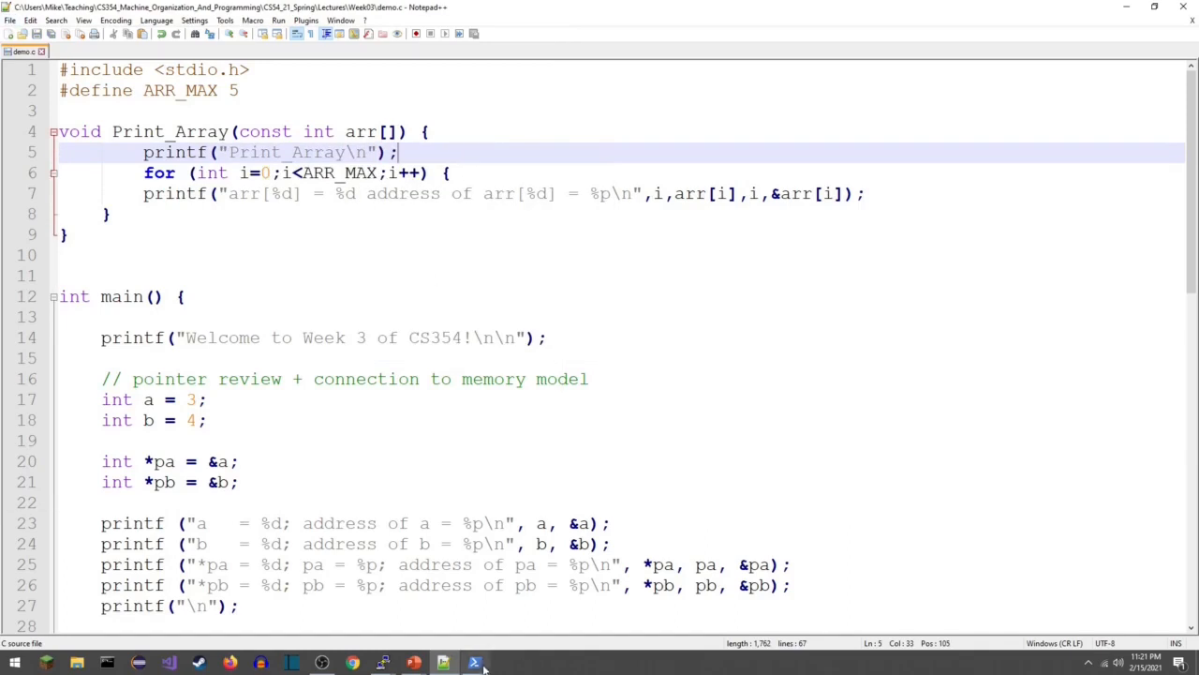
# Recompile with gcc -o demo demo.c -m32 -Wall, then return to Notepad++.
pyautogui.click(475, 664)
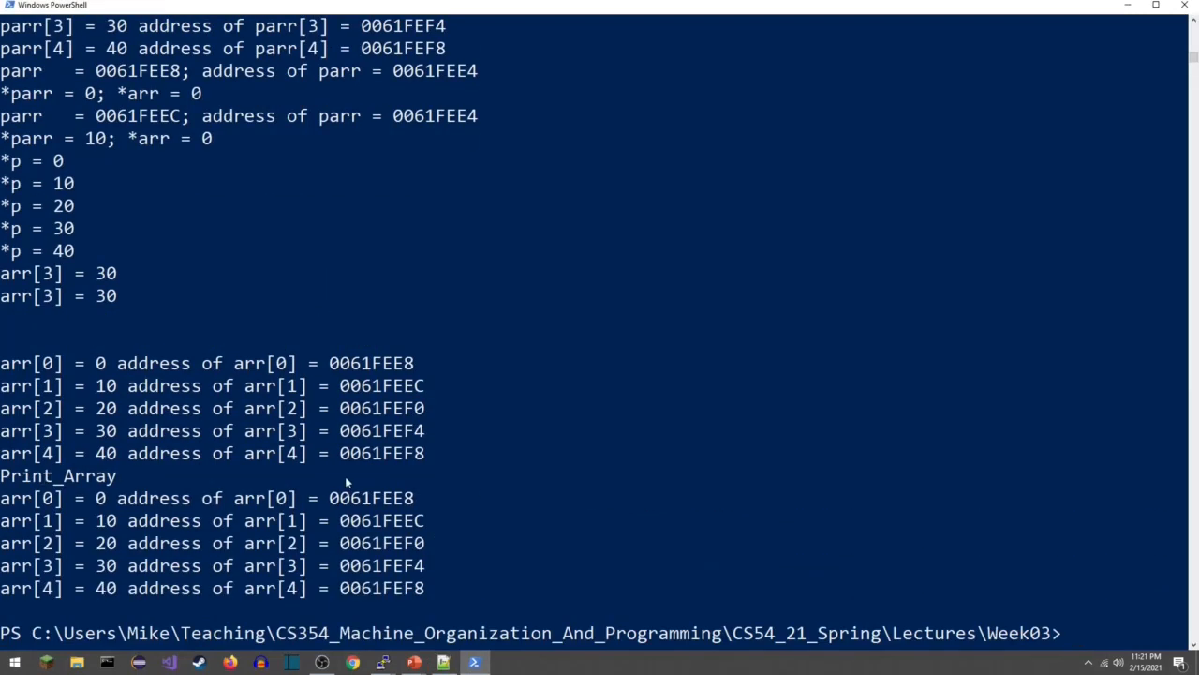
pyautogui.moveTo(398, 468)
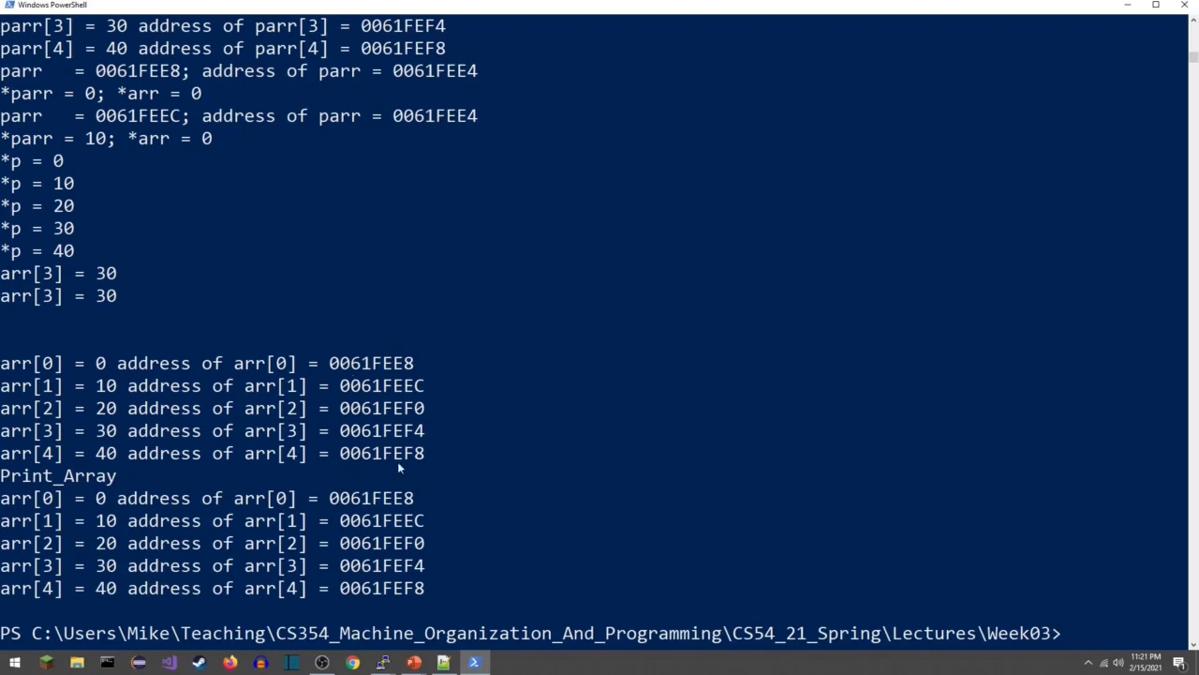
pyautogui.moveTo(860, 592)
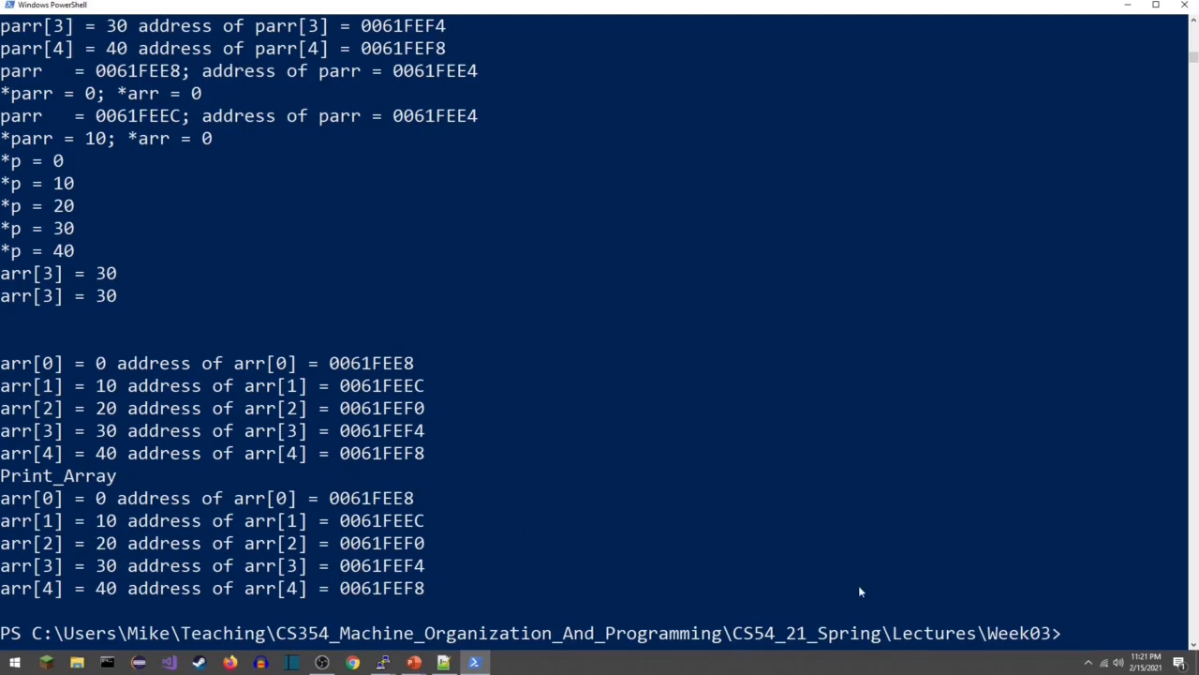
pyautogui.write('gcc -o demo demo.c -m32 -Wall')
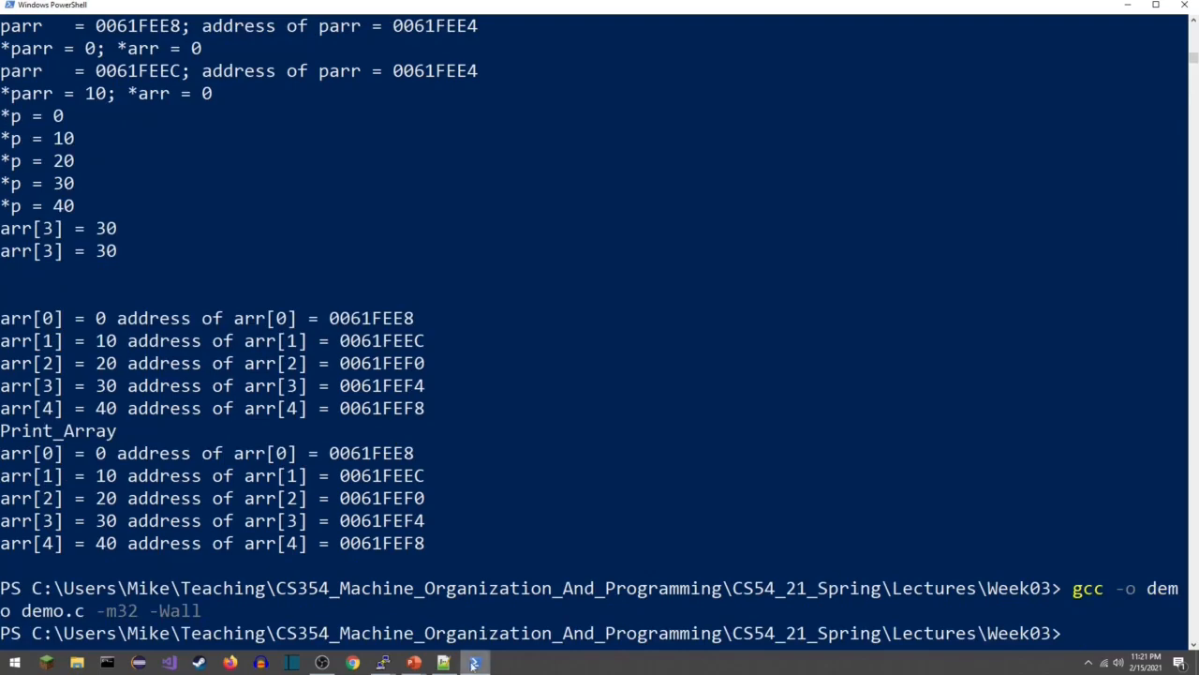
pyautogui.click(444, 662)
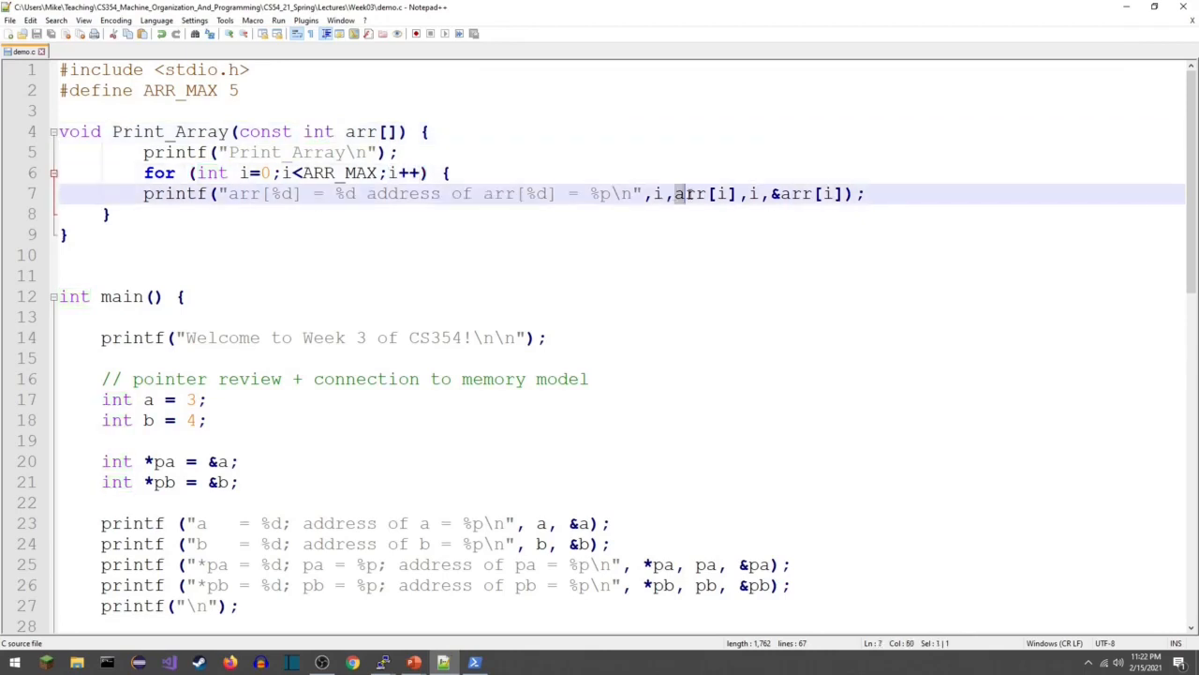
# Change Print_Array's parameter to const int *arr.
pyautogui.doubleClick(698, 194)
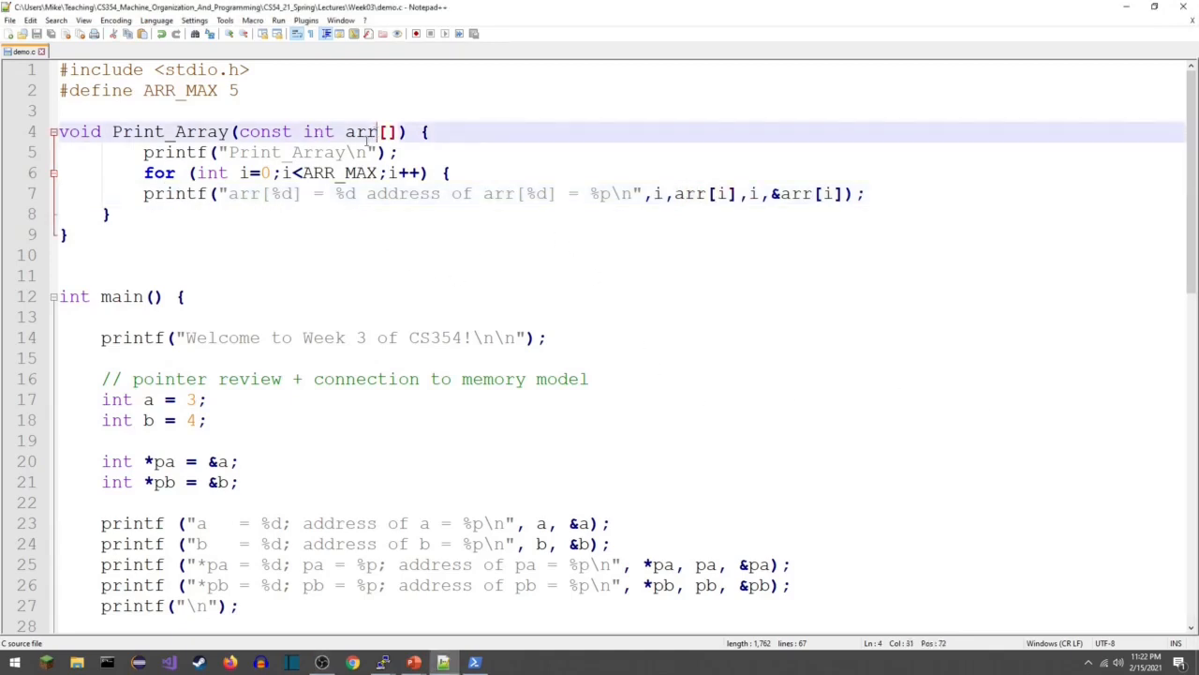
pyautogui.press('Backspace')
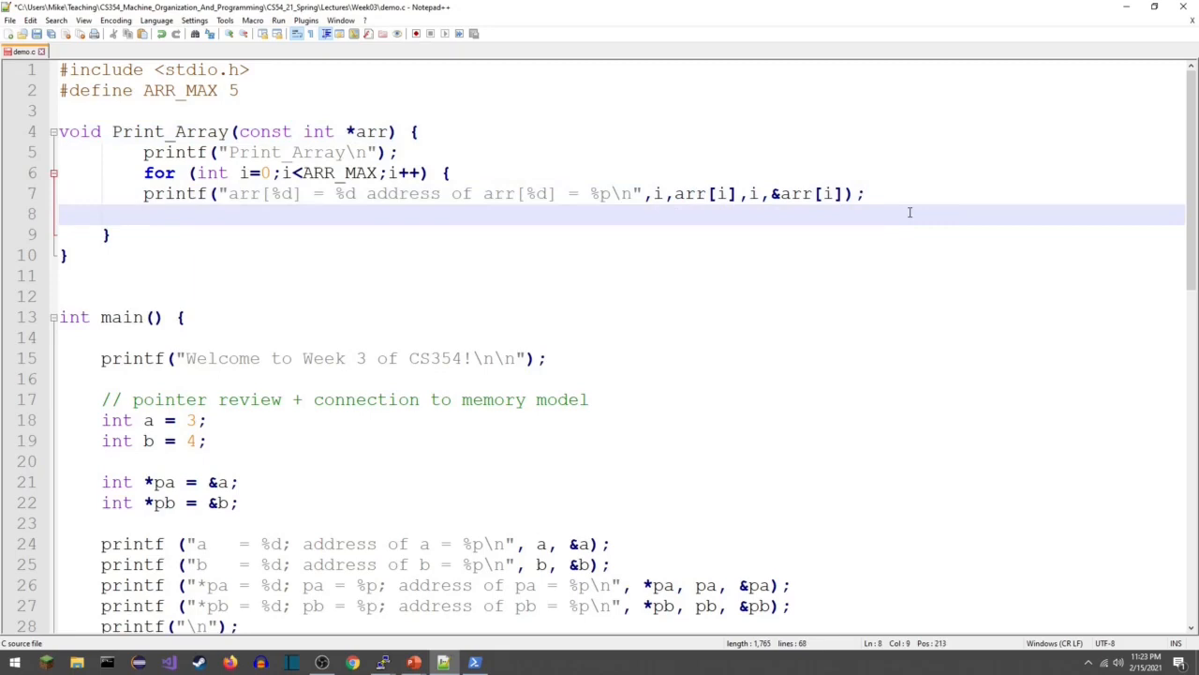
pyautogui.write('printf(')
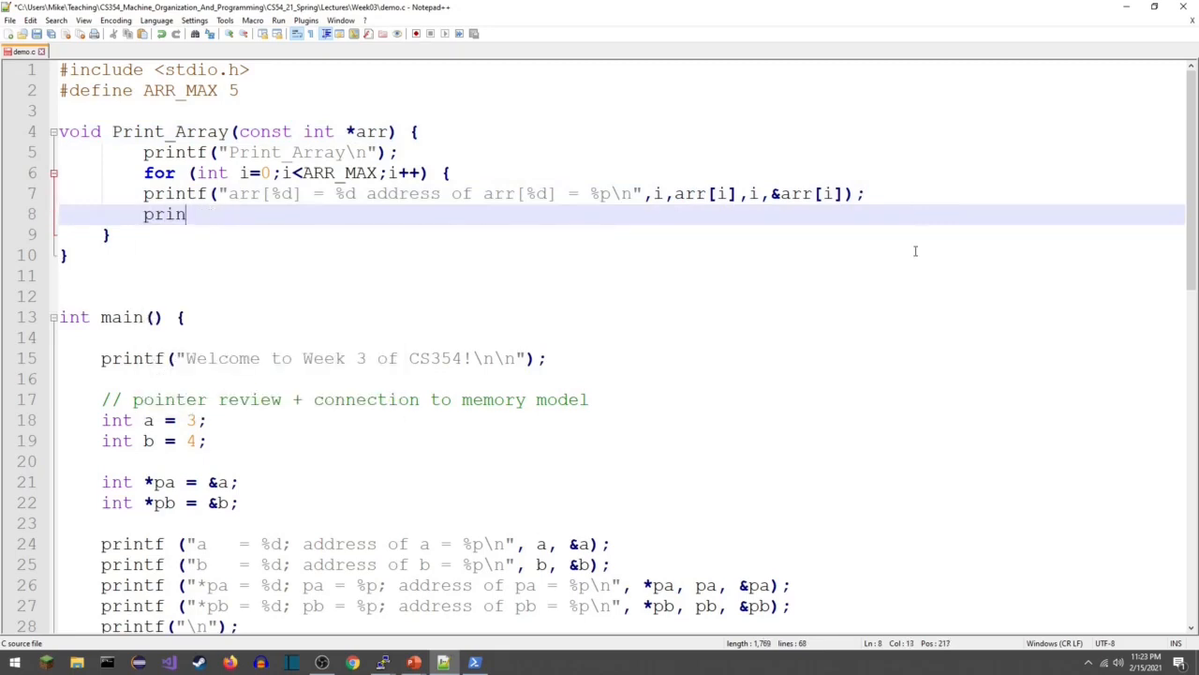
pyautogui.scroll(-3)
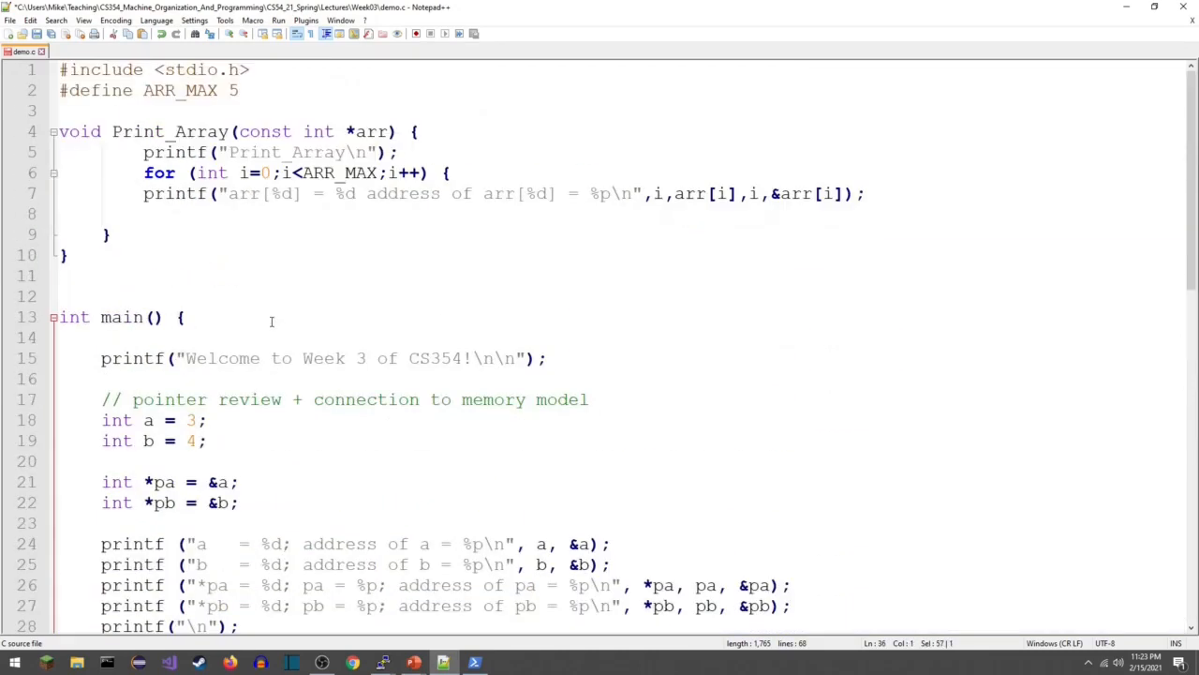
# Add a printf of arr and &arr in Print_Array and before main's Print_Array call.
pyautogui.write('printf ("arr    = %p; address of arr = %p\\n", arr, &arr);')
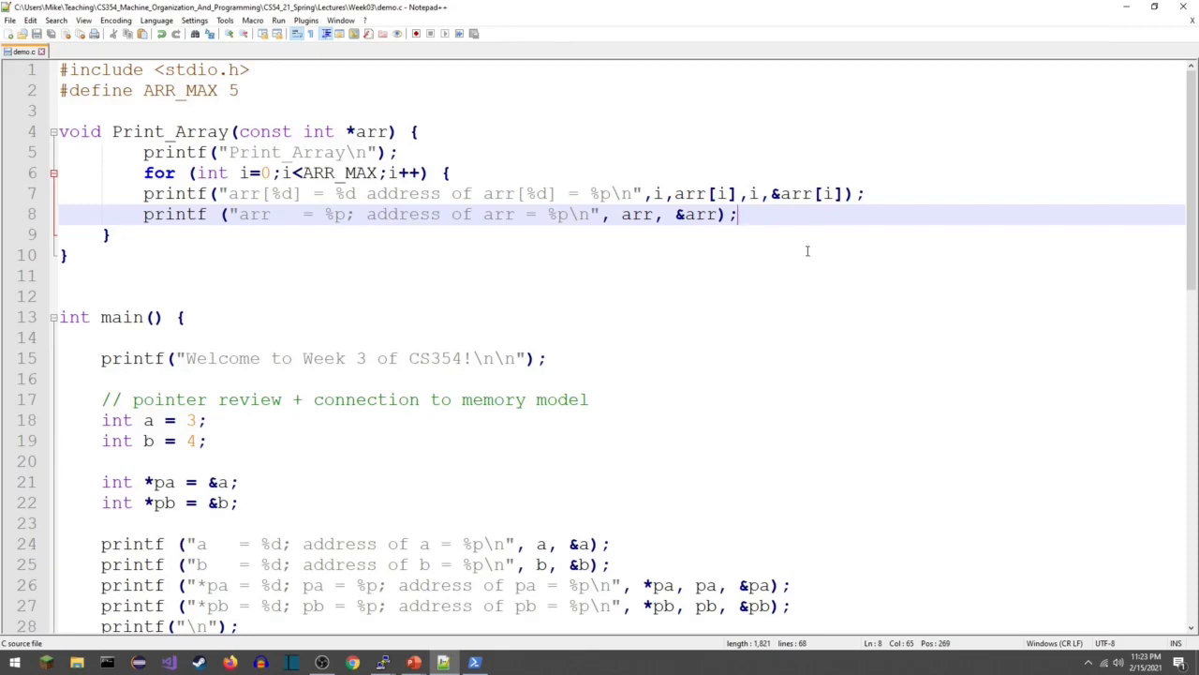
pyautogui.scroll(-3)
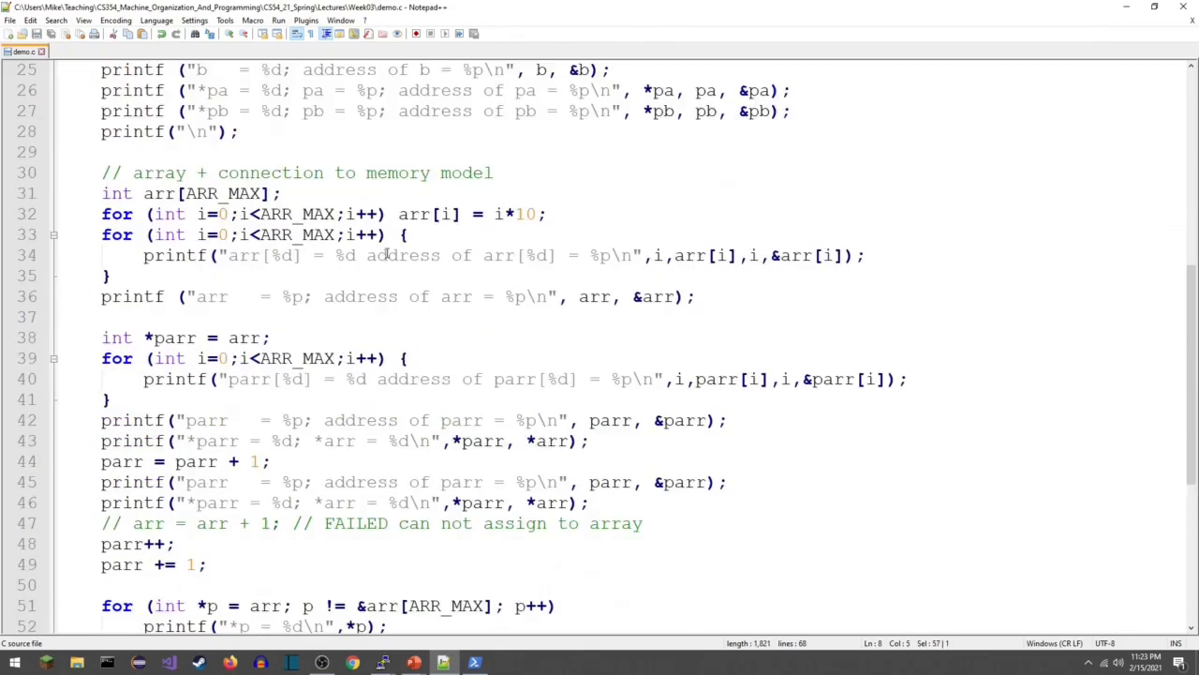
pyautogui.scroll(-3)
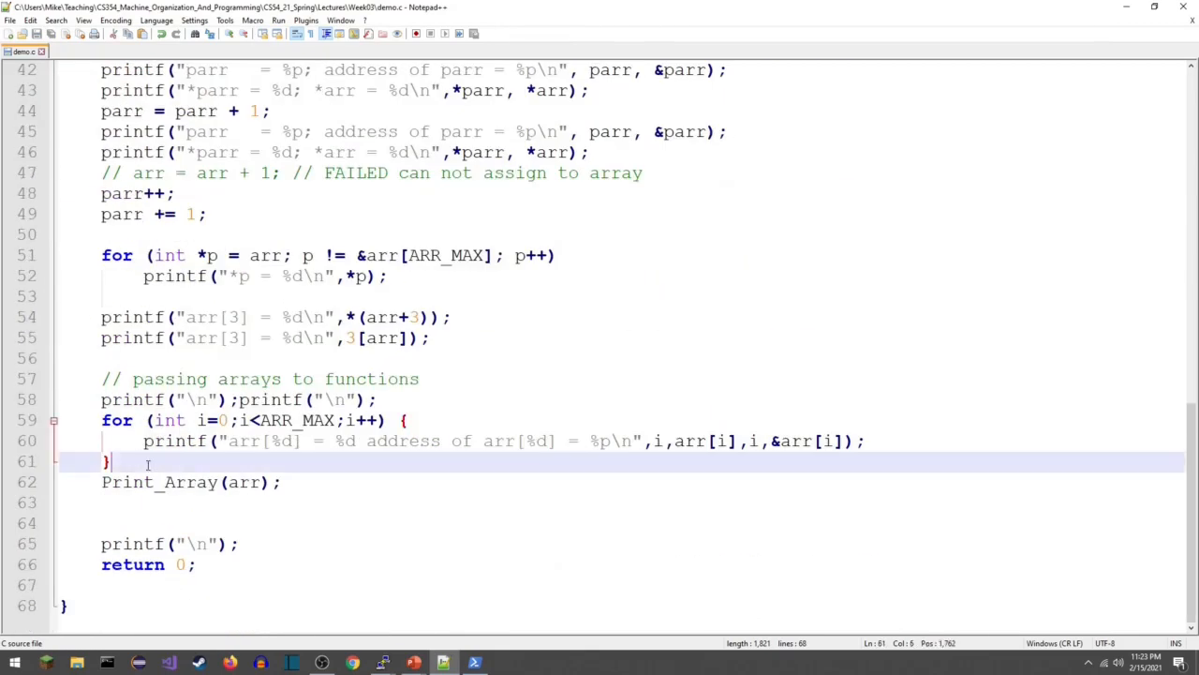
pyautogui.write('printf ("arr    = %p; address of arr = %p\\n", arr, &arr);')
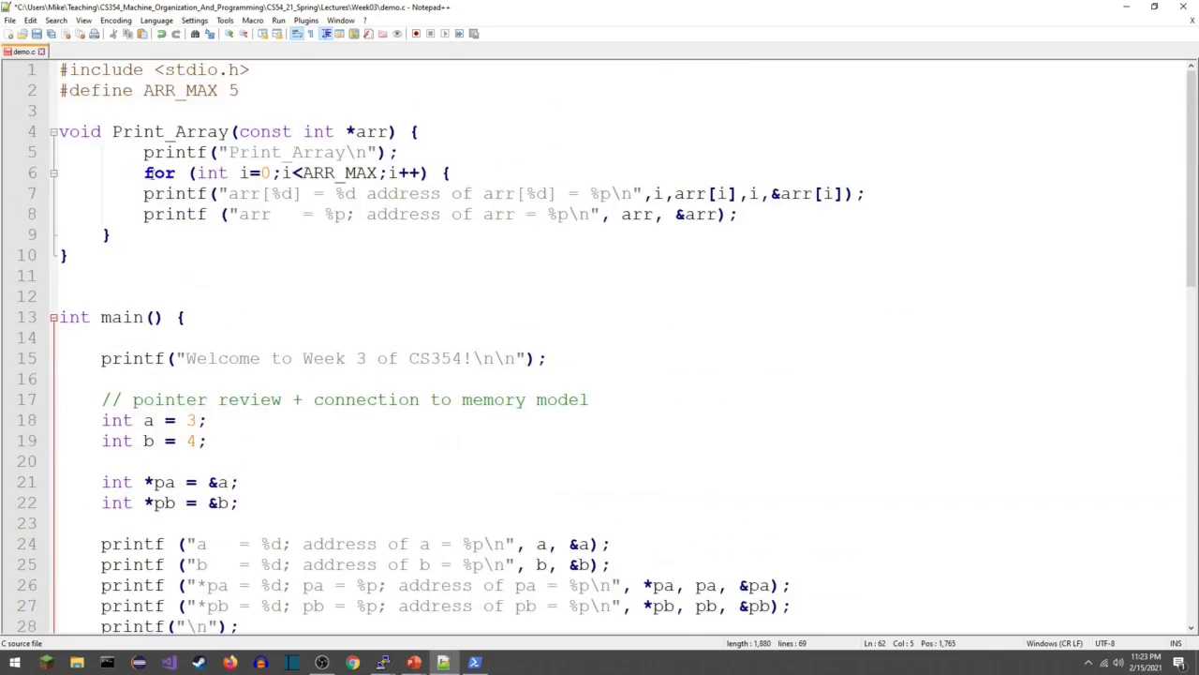
pyautogui.scroll(-3)
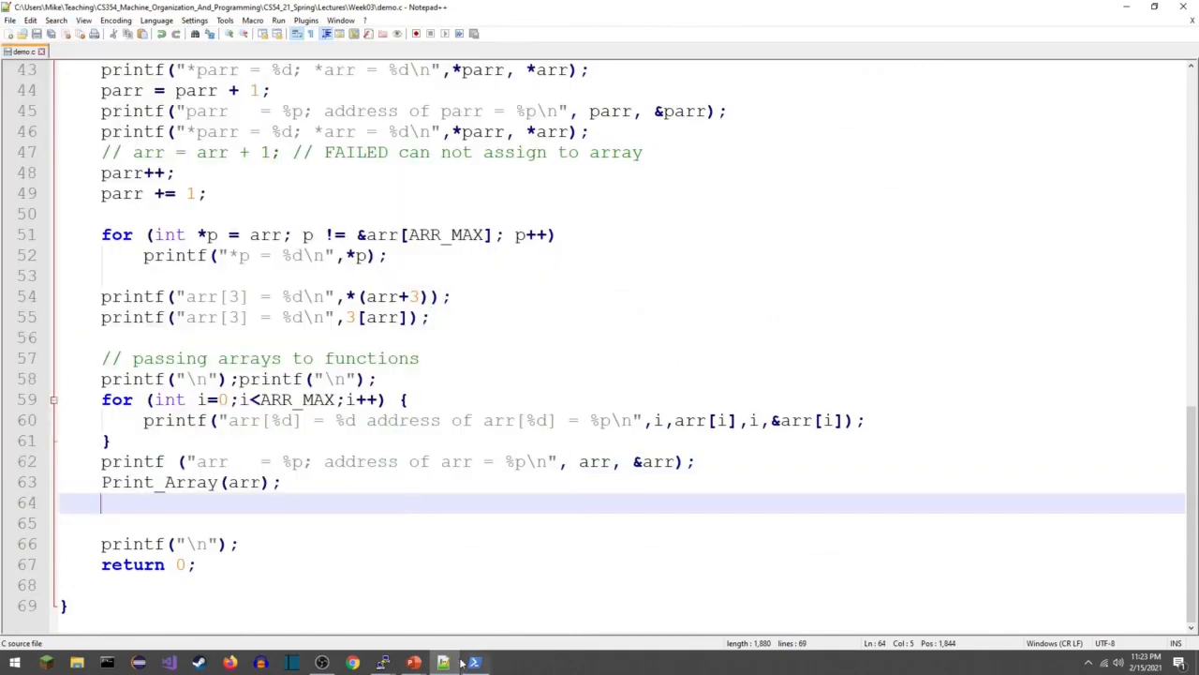
# Rebuild and run demo in PowerShell to compare arr and &arr addresses.
pyautogui.click(474, 663)
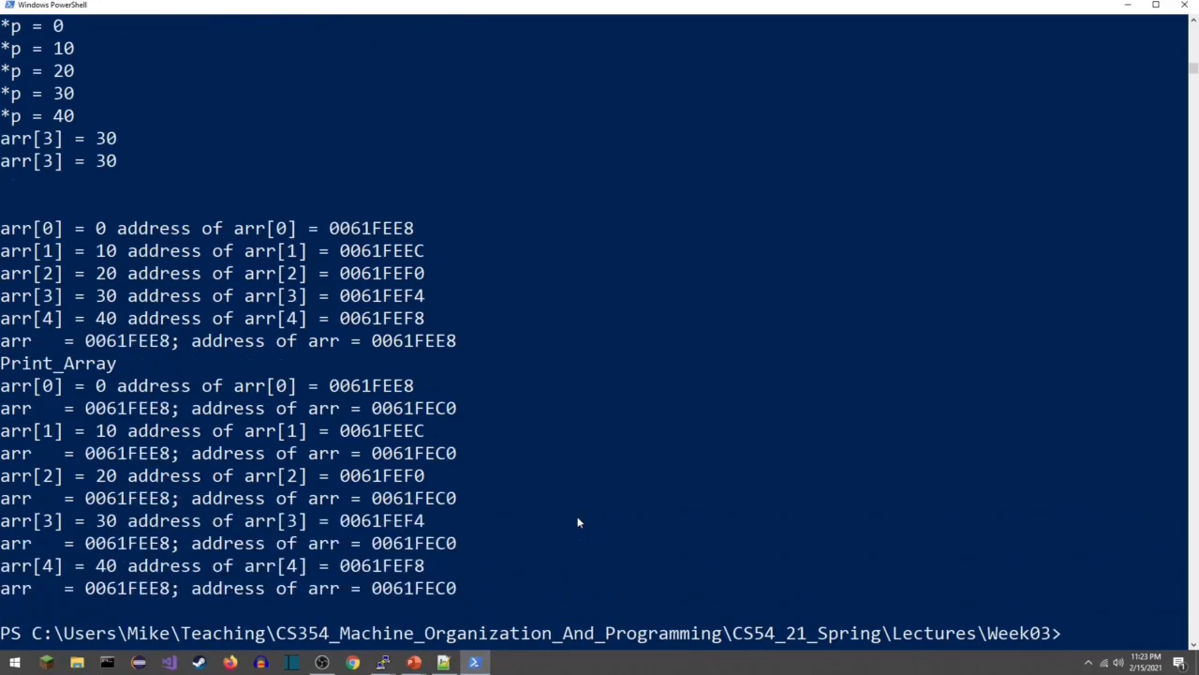
pyautogui.moveTo(314, 575)
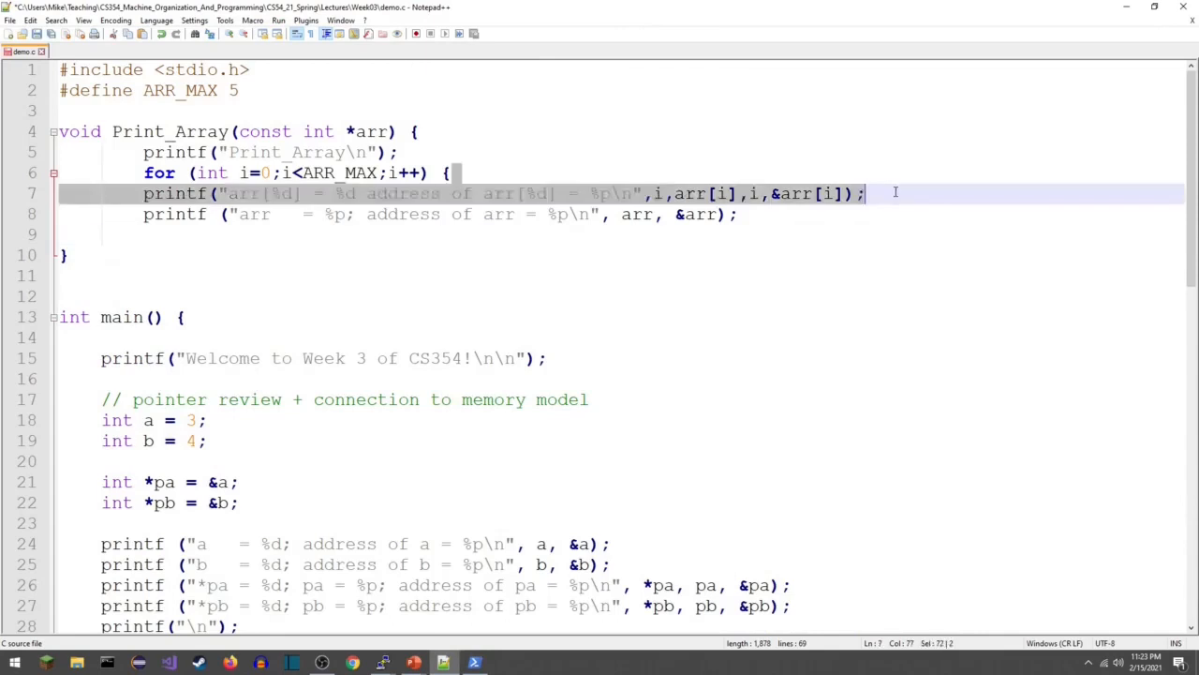
# Retype the element printf inside the loop, move the arr printf after it, and rerun.
pyautogui.press('Delete')
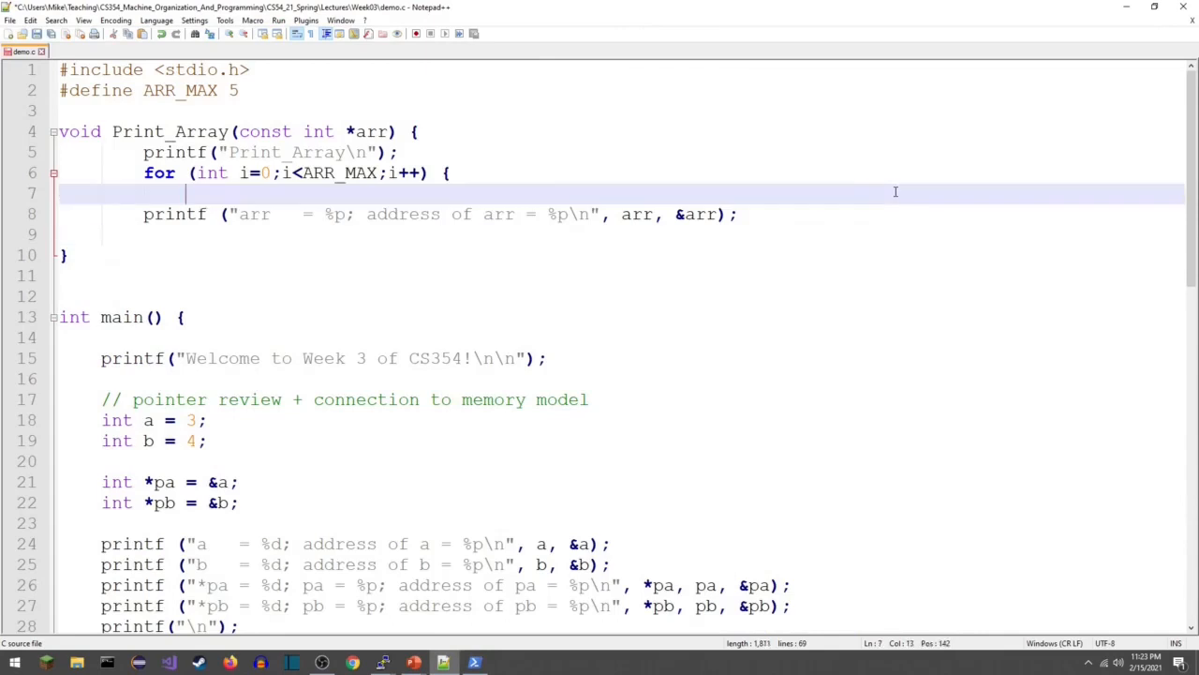
pyautogui.write('printf("arr[%d] = %d address of arr[%d] = %p\\n",i,arr[i],i,&arr[i]);')
pyautogui.write('}')
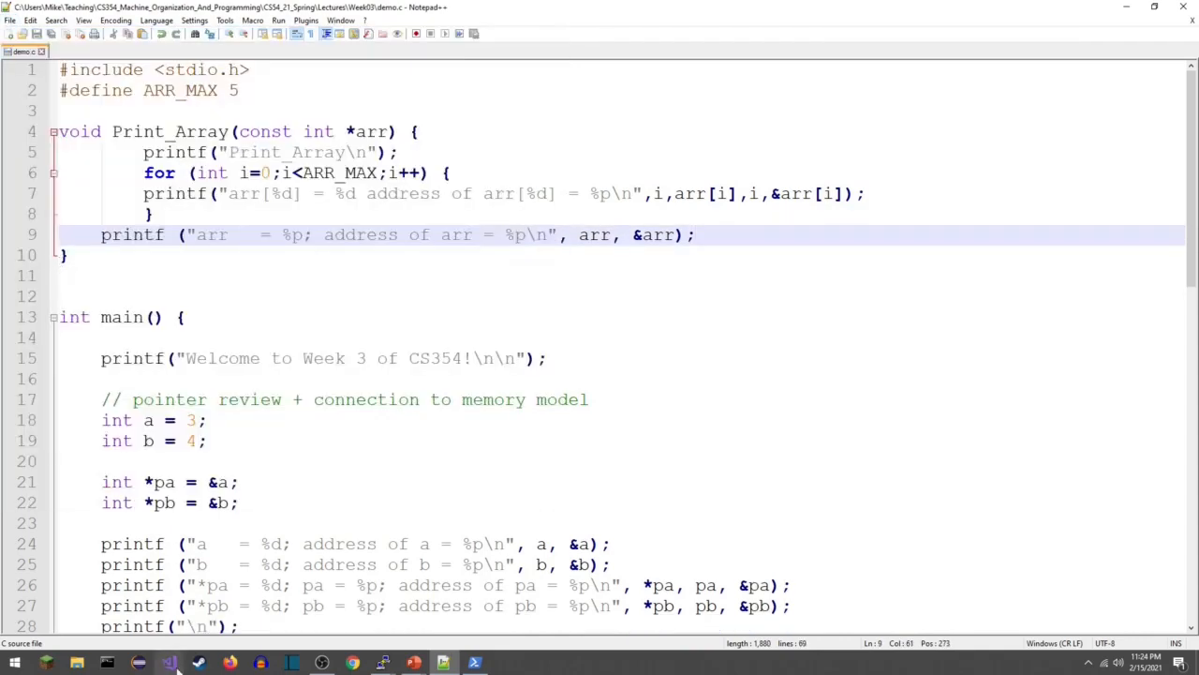
pyautogui.click(474, 663)
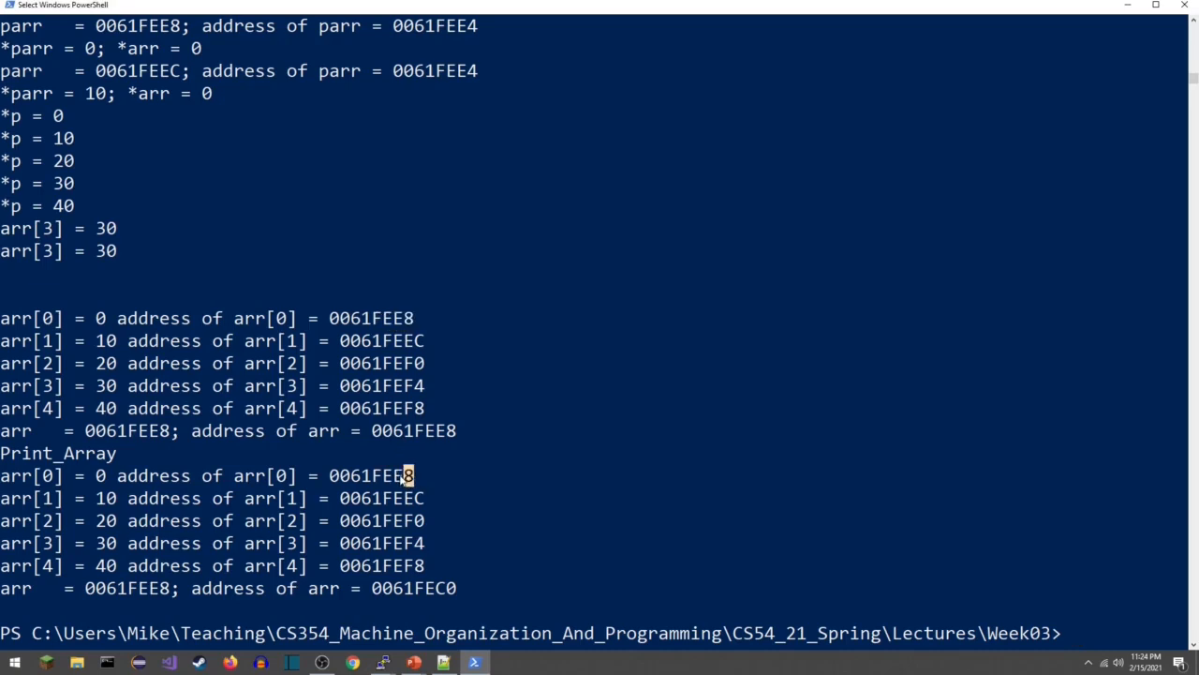
pyautogui.moveTo(375, 399)
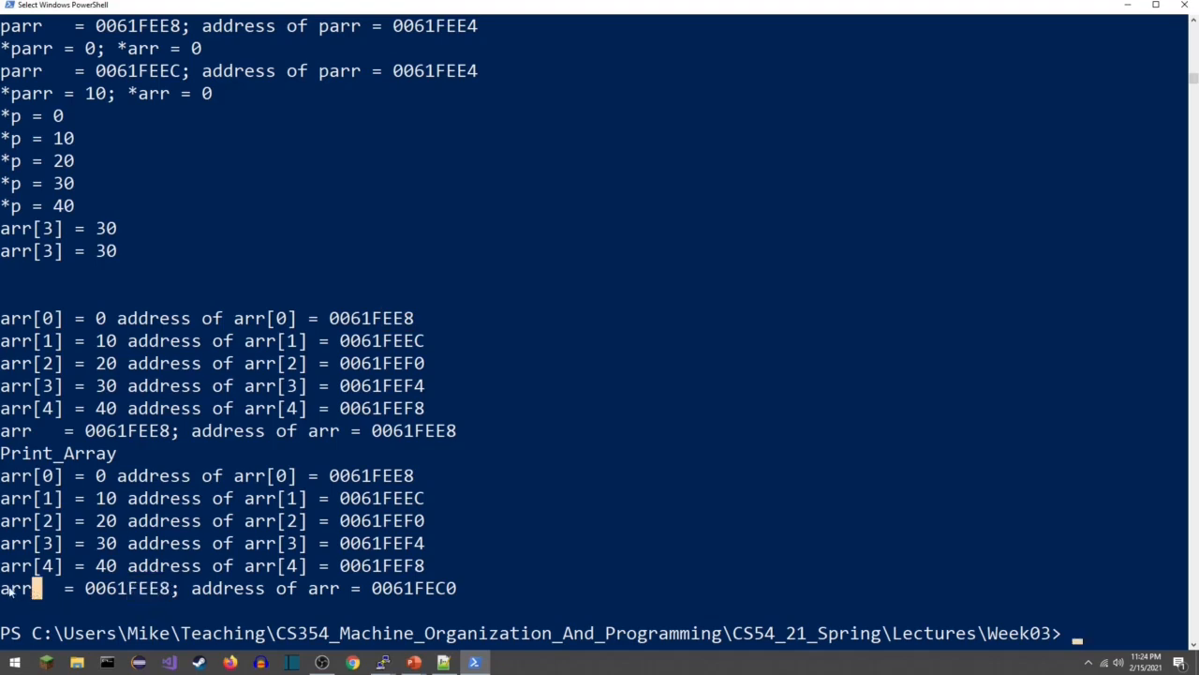
# Select the arr output line to compare Print_Array's &arr 0061FEC0 with main's 0061FEE8.
pyautogui.doubleClick(16, 587)
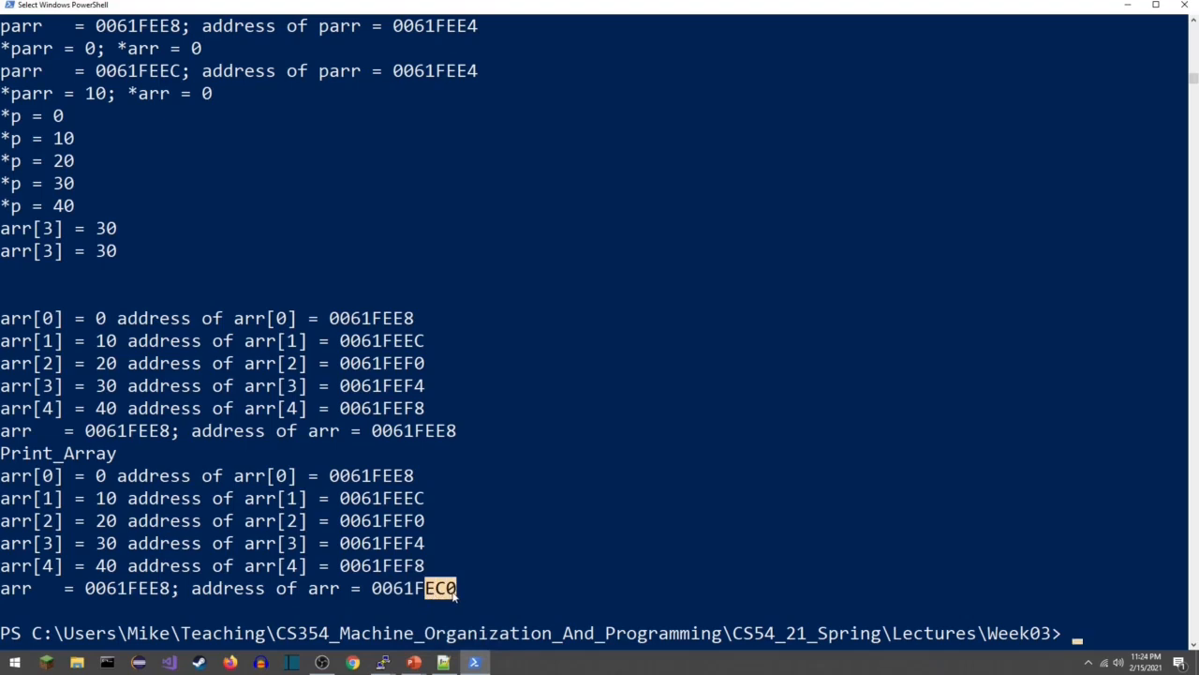
pyautogui.moveTo(483, 435)
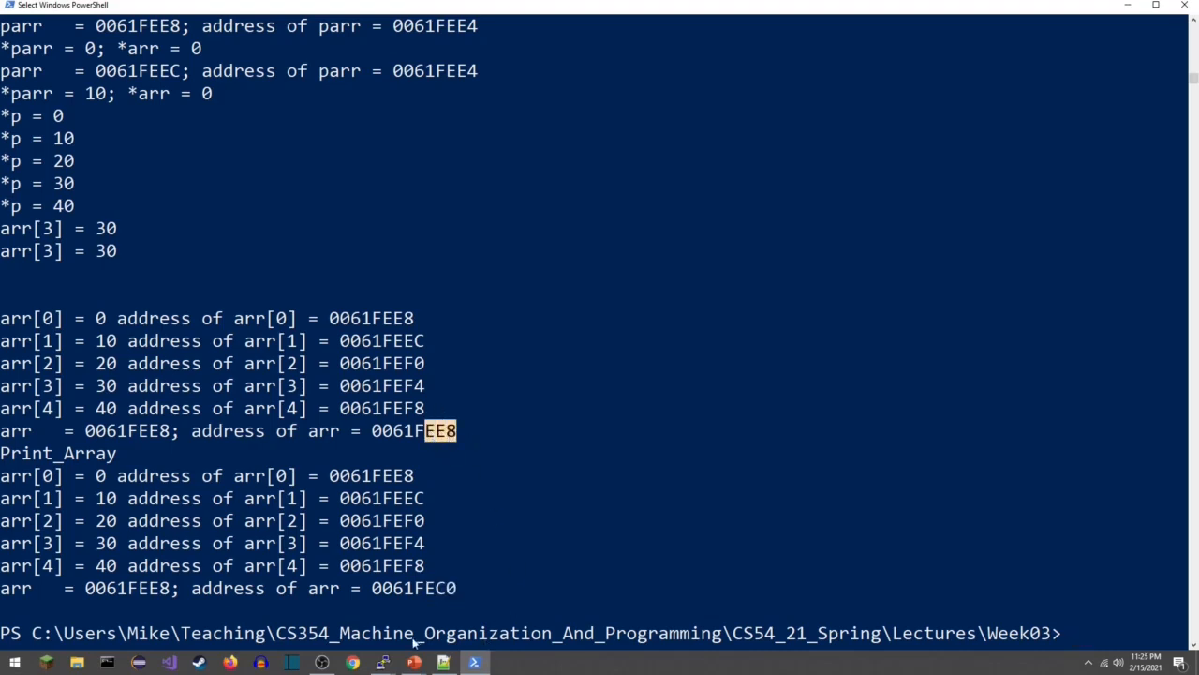
pyautogui.moveTo(414, 662)
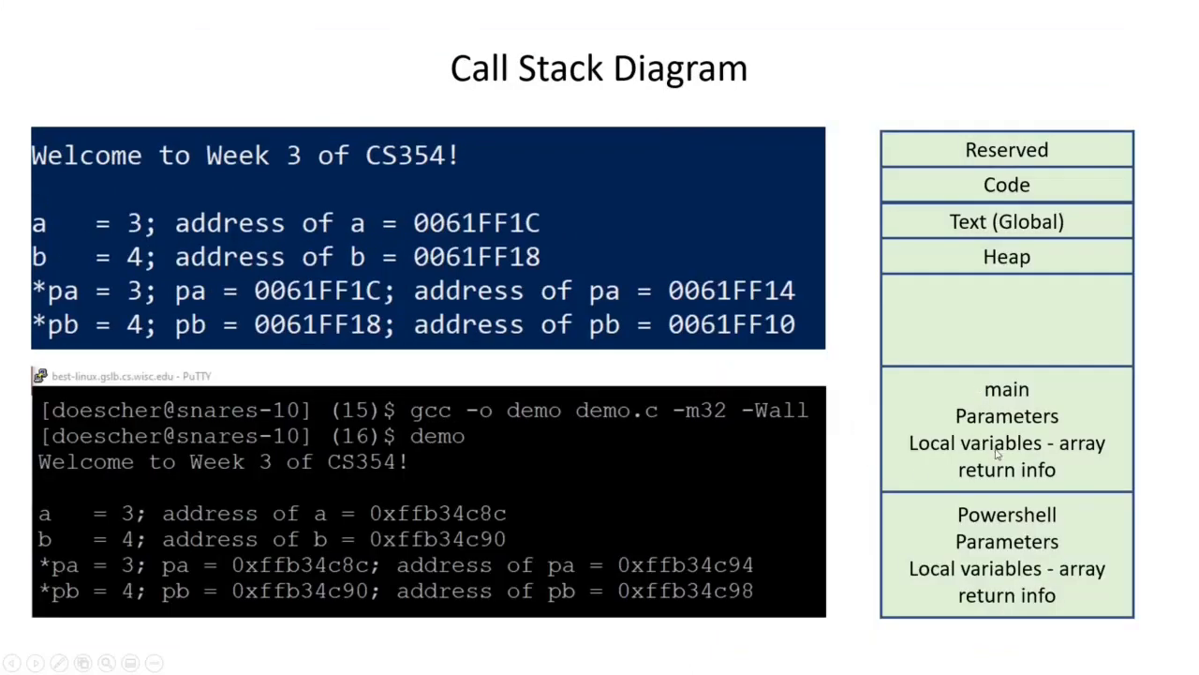
pyautogui.moveTo(998, 454)
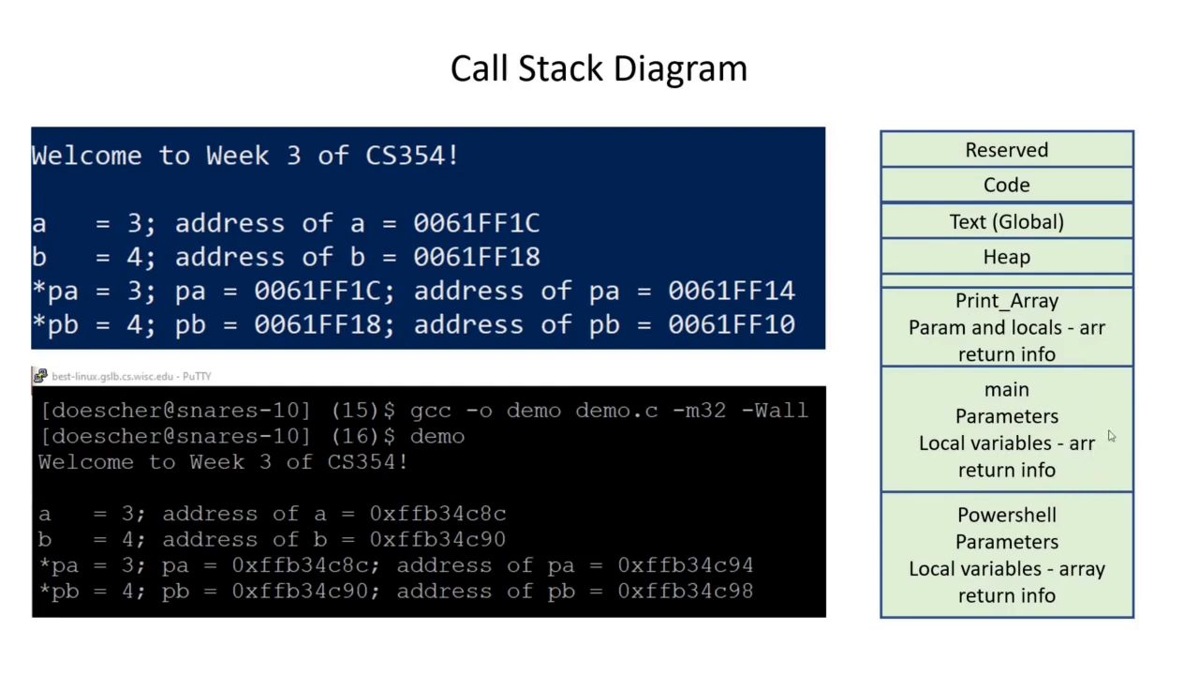
pyautogui.moveTo(990, 646)
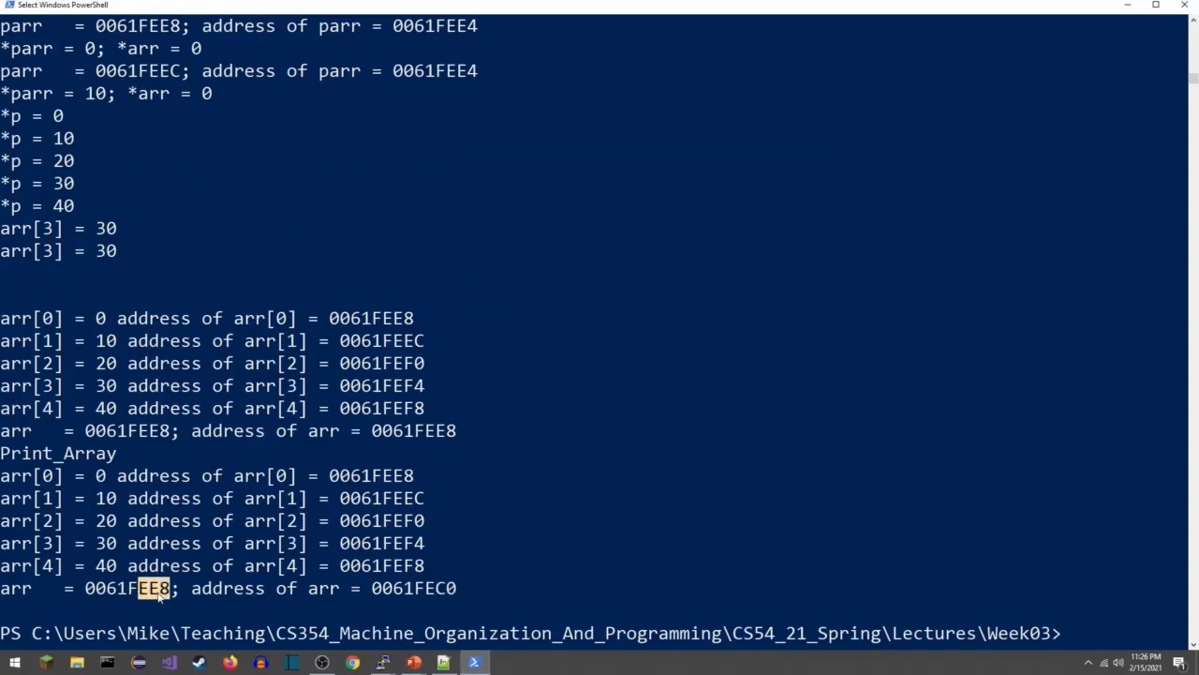
pyautogui.moveTo(412, 424)
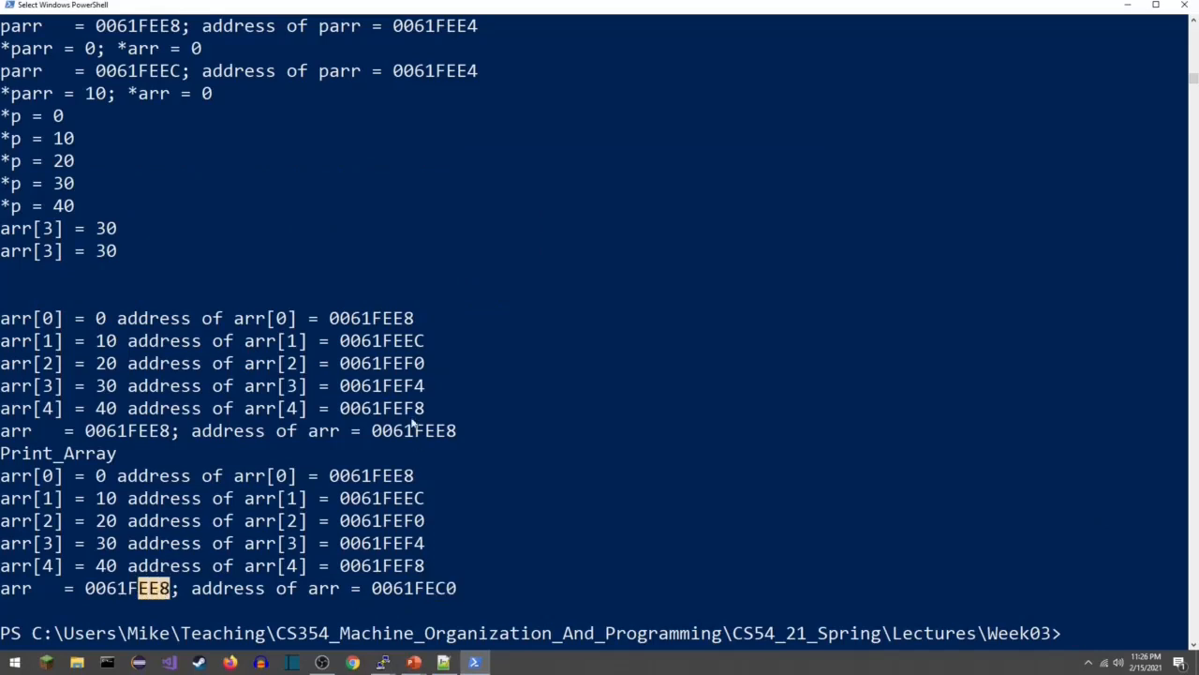